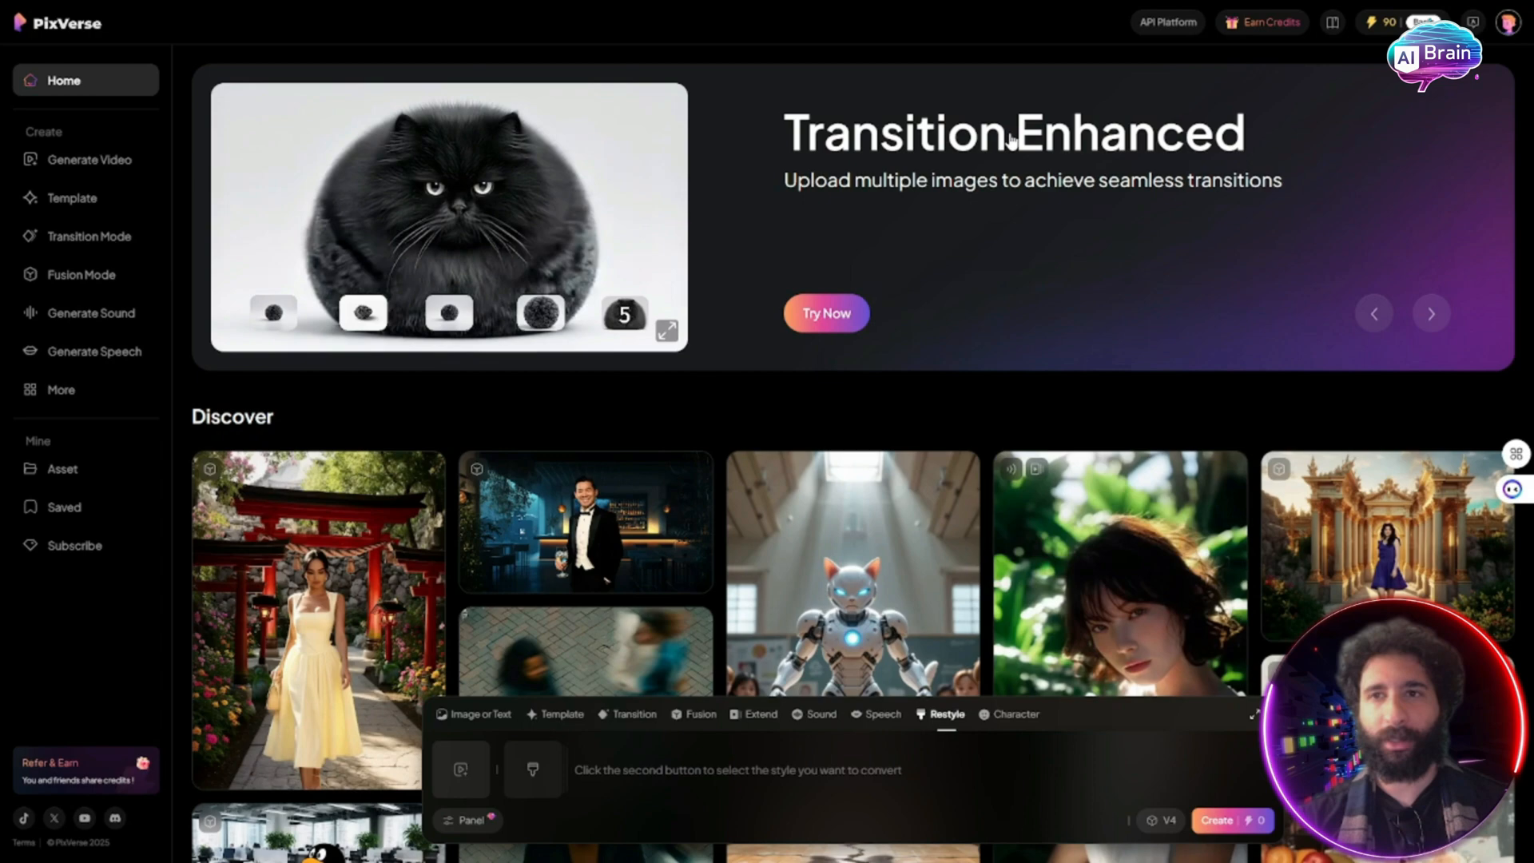
Step: Open Generate Video and switch the new clip to a portrait 9:16 ratio
click(1509, 22)
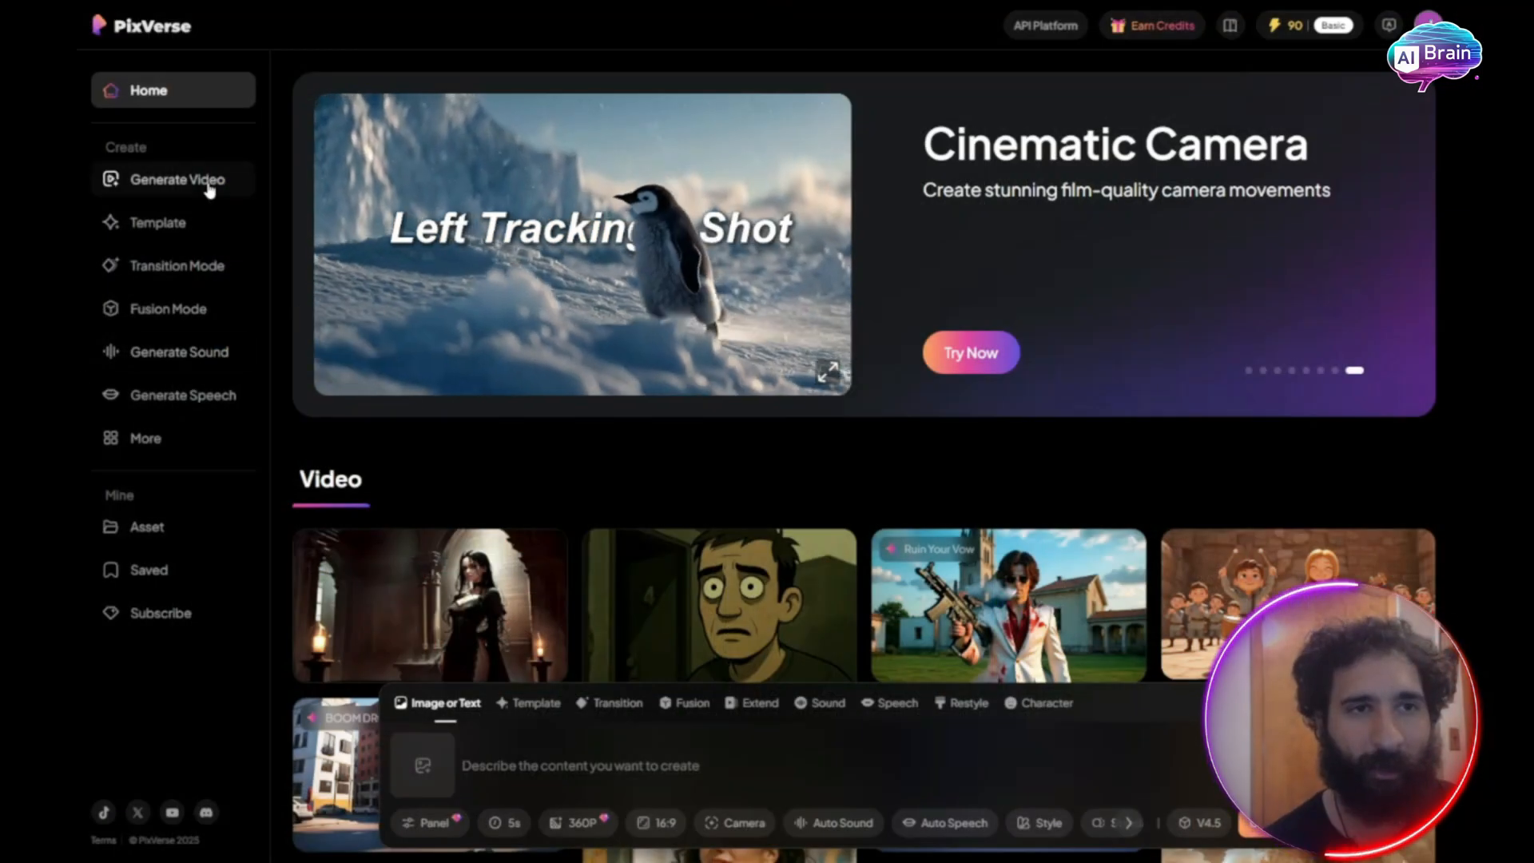
click(176, 179)
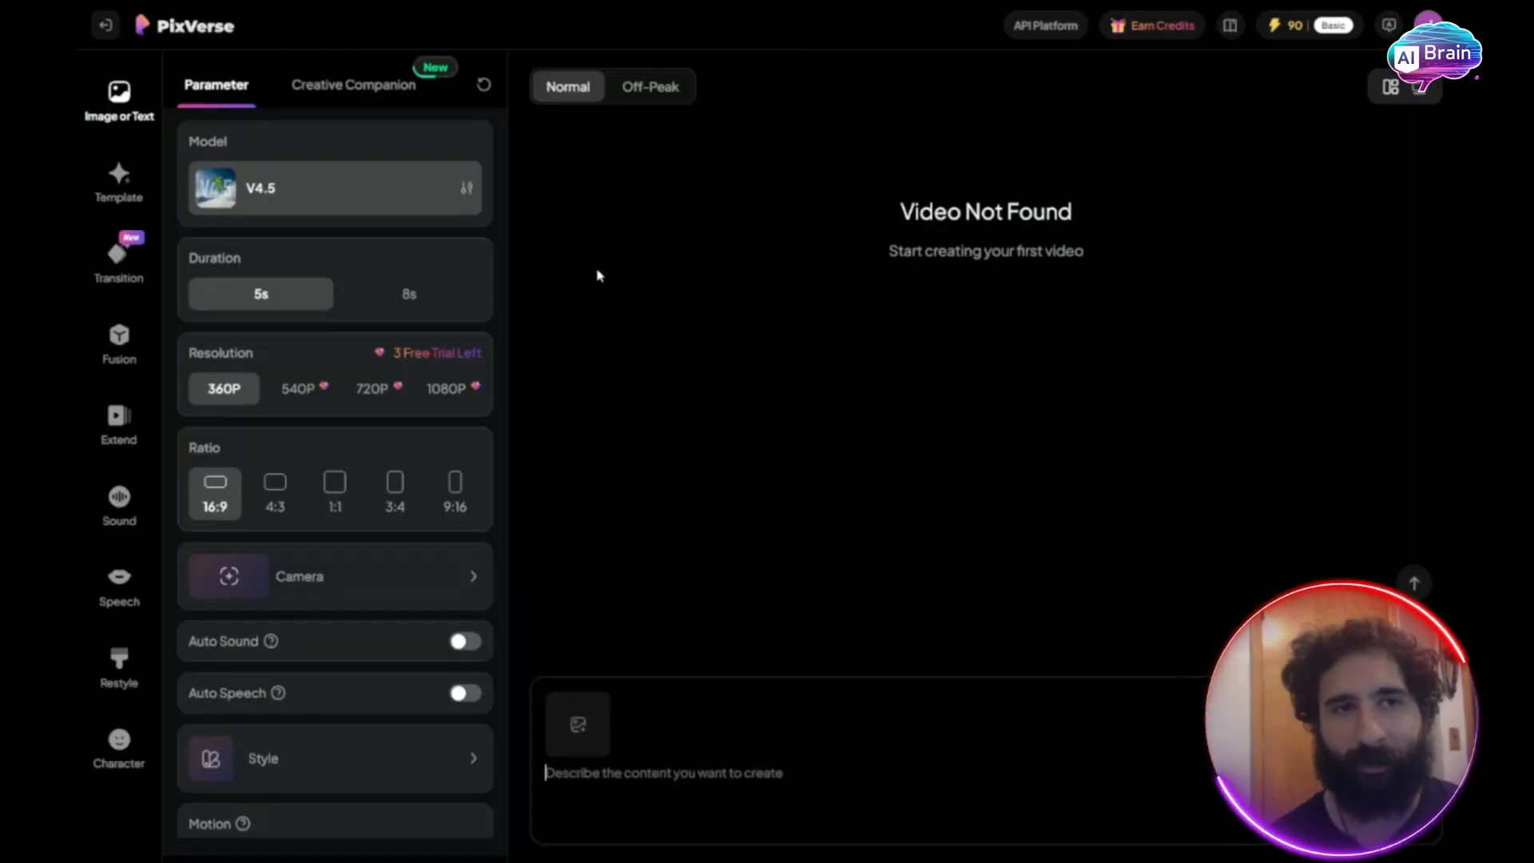
mouse_move(392, 245)
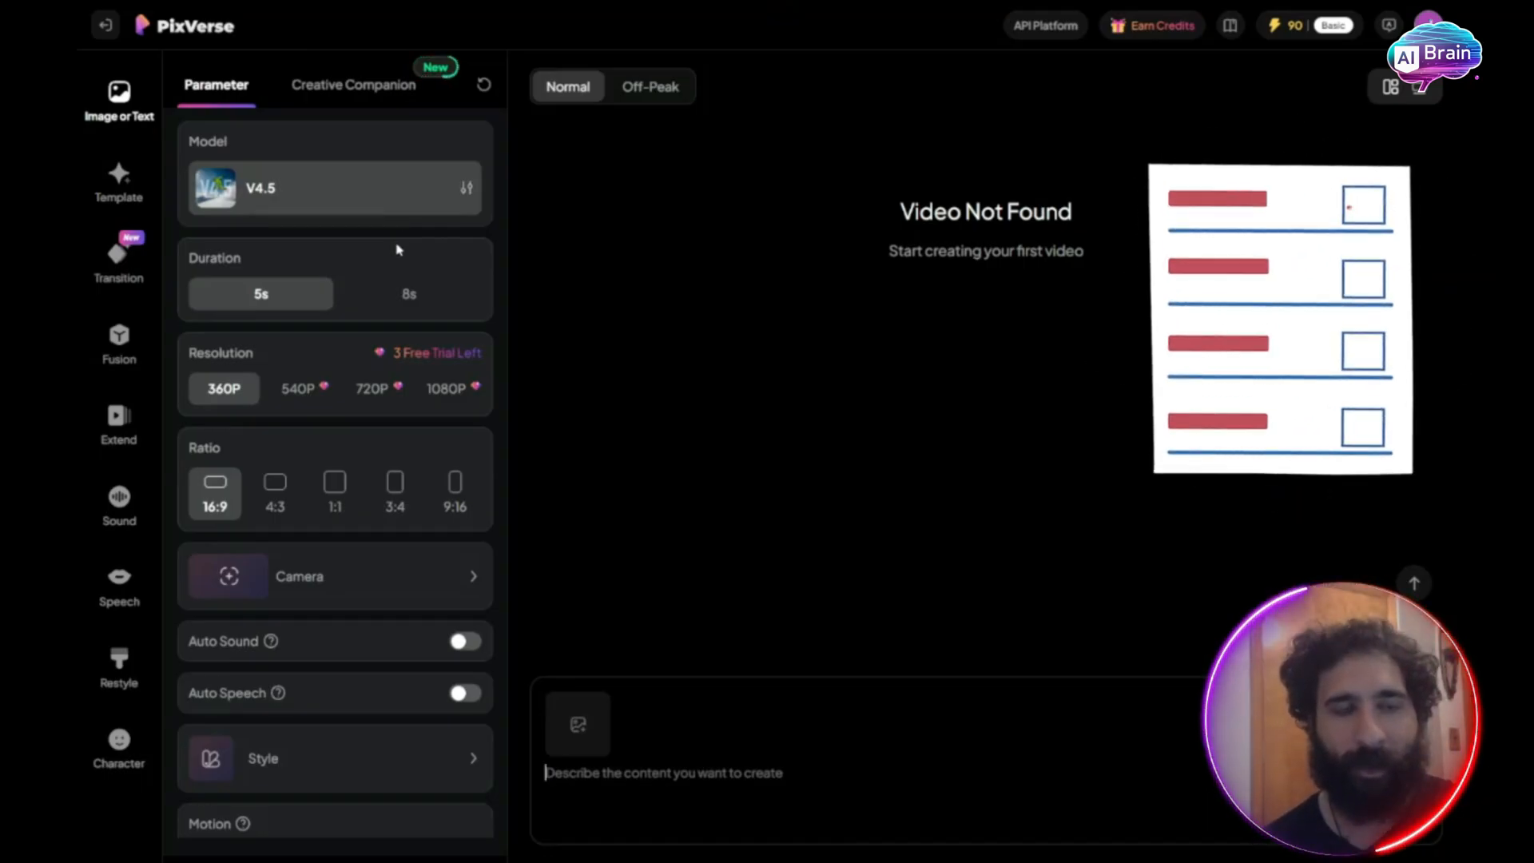
click(445, 387)
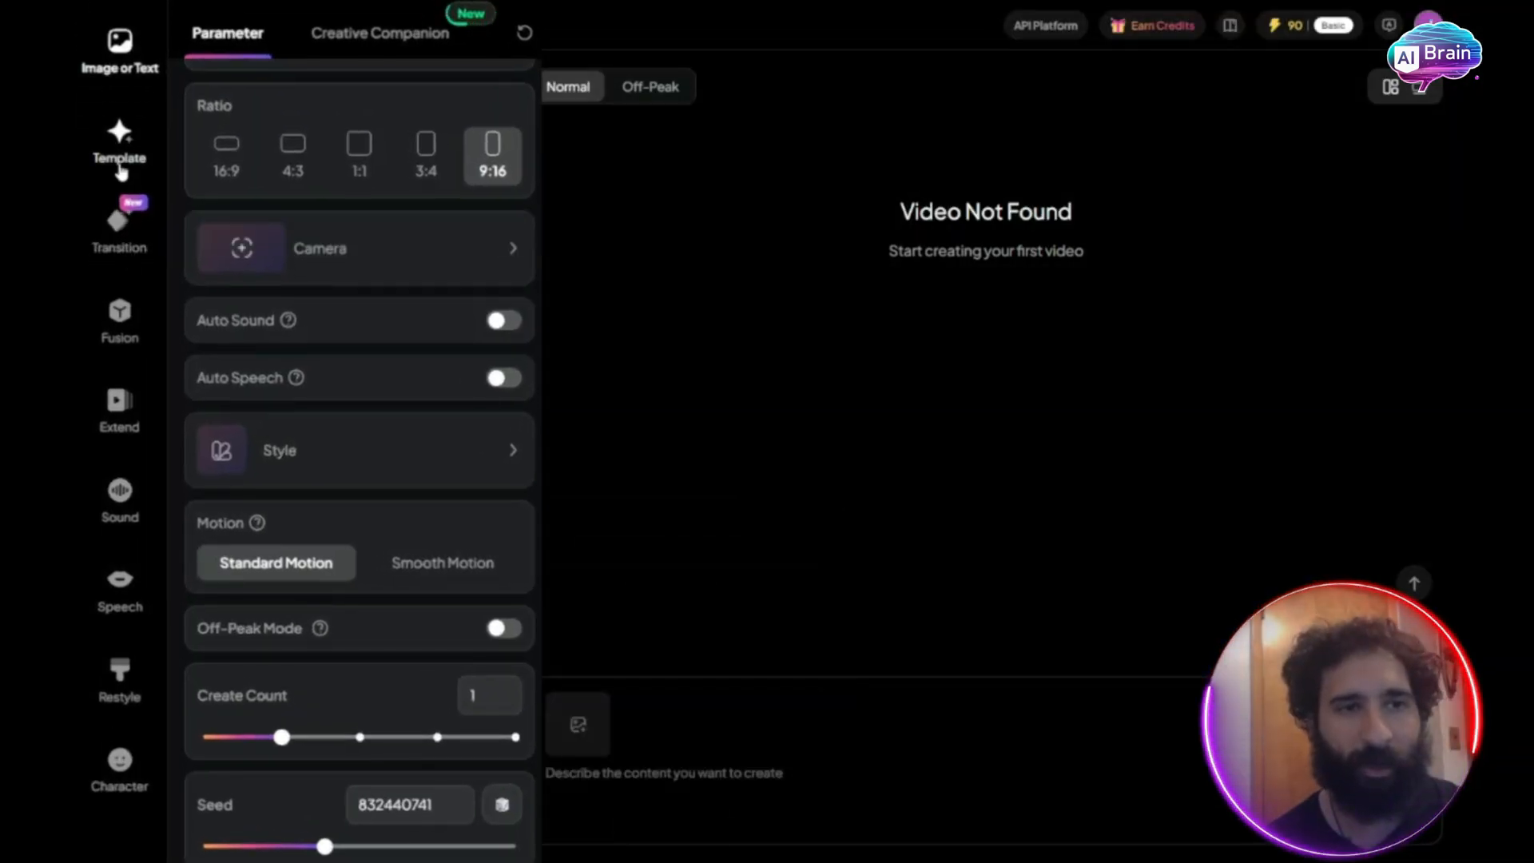
mouse_move(118, 680)
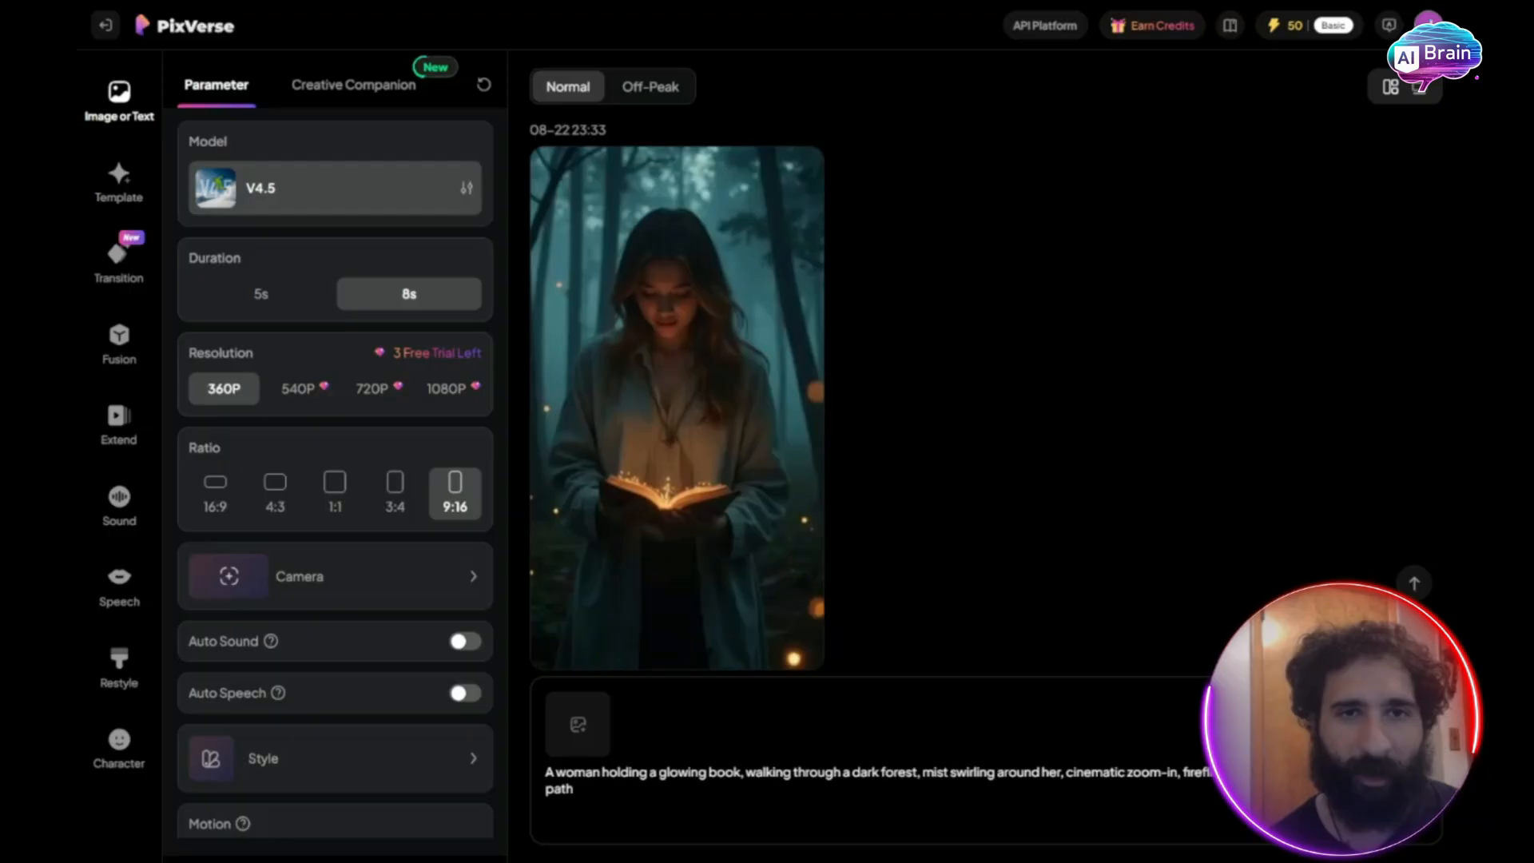
mouse_move(587, 478)
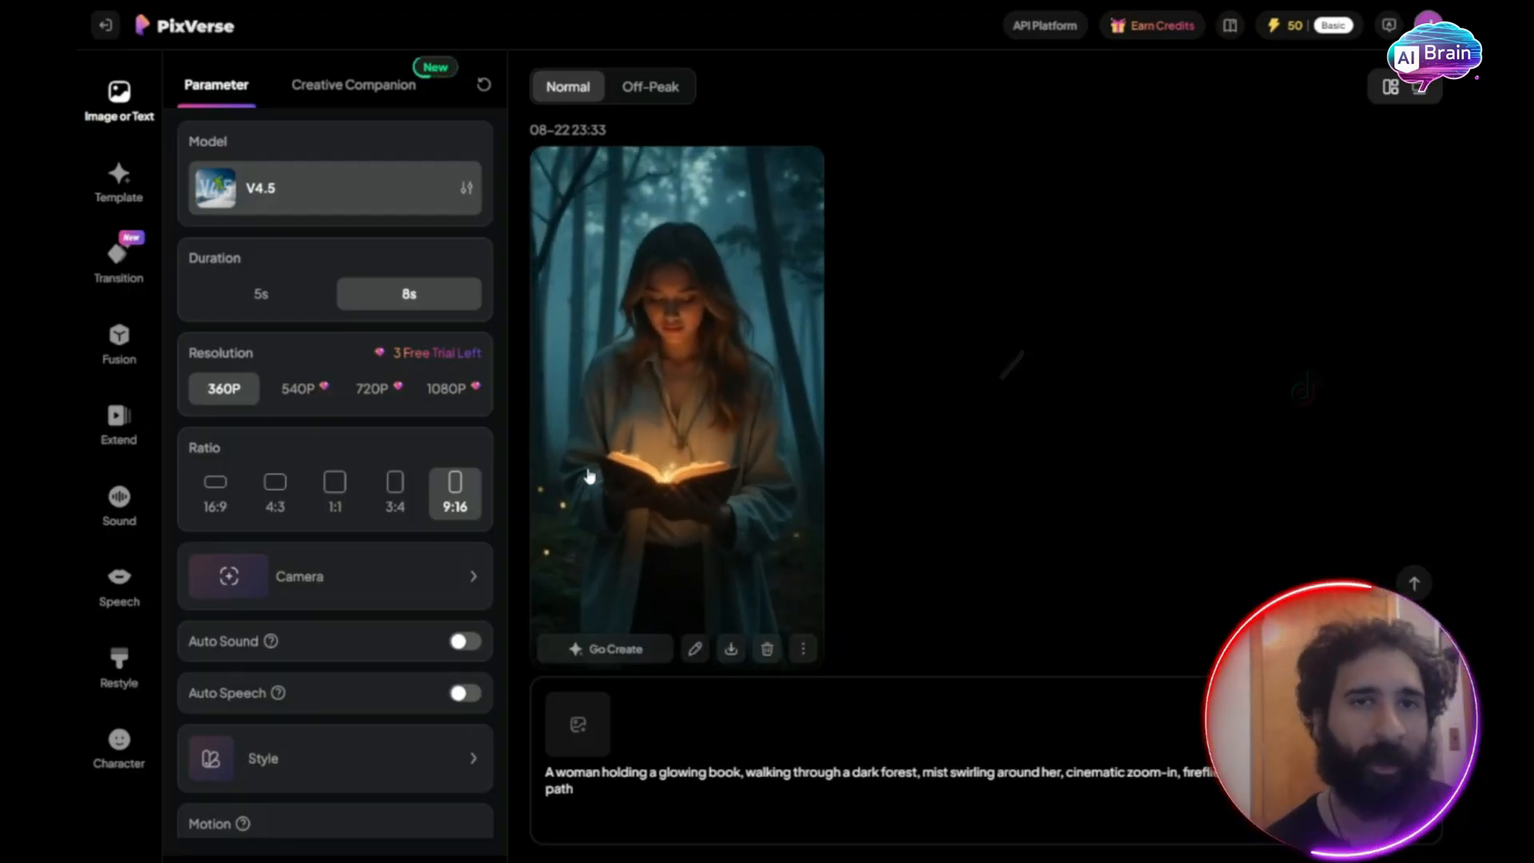
Step: Open the forest clip's options menu (Add to album, Share, Dislike) and dismiss it
click(802, 649)
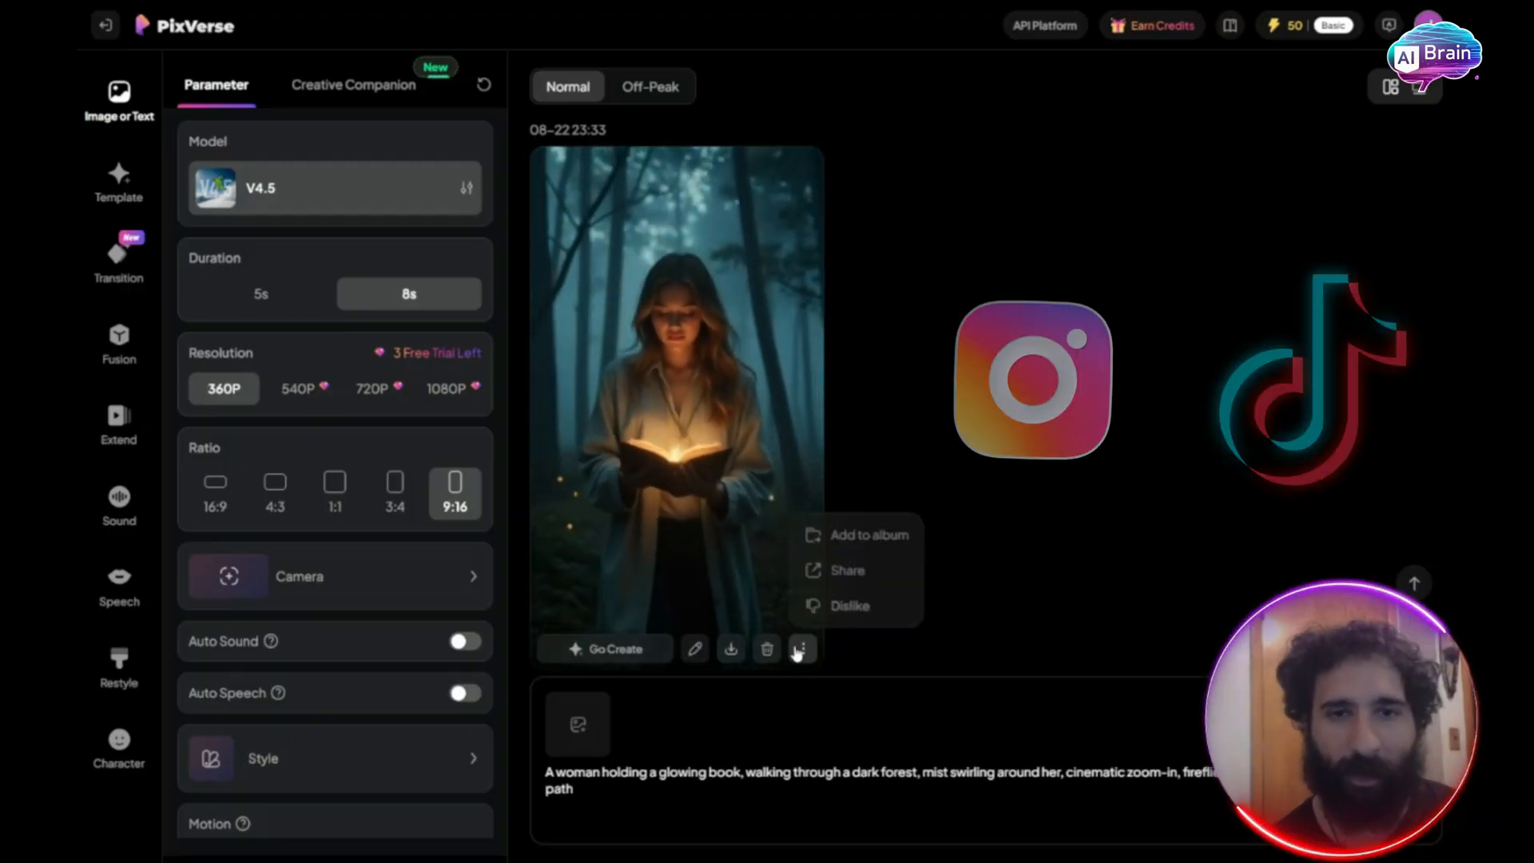
click(706, 662)
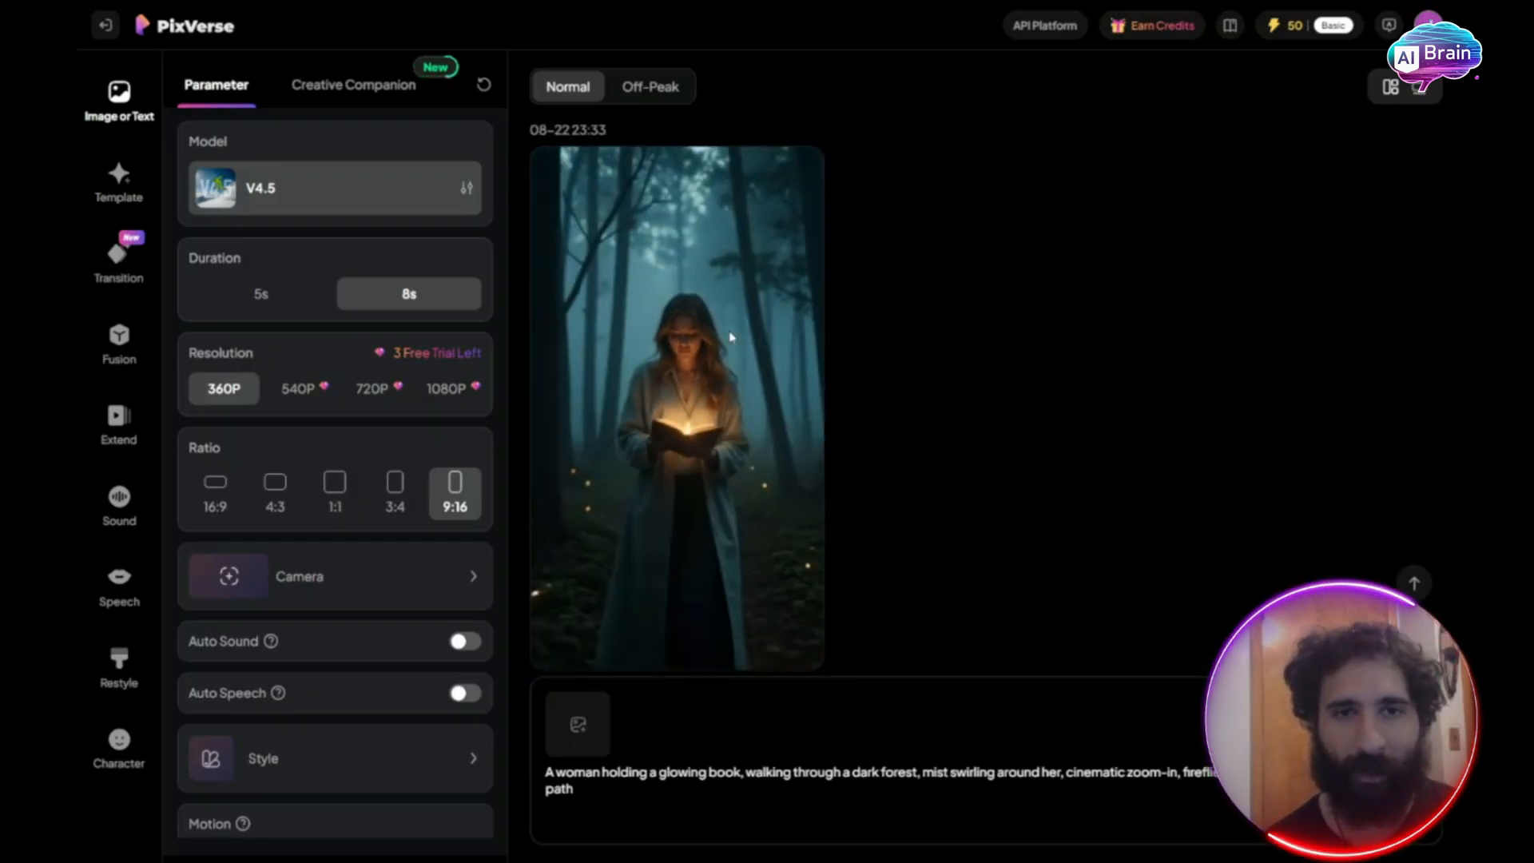
Step: View the forest clip's prompt and settings, then add it to an album
click(675, 402)
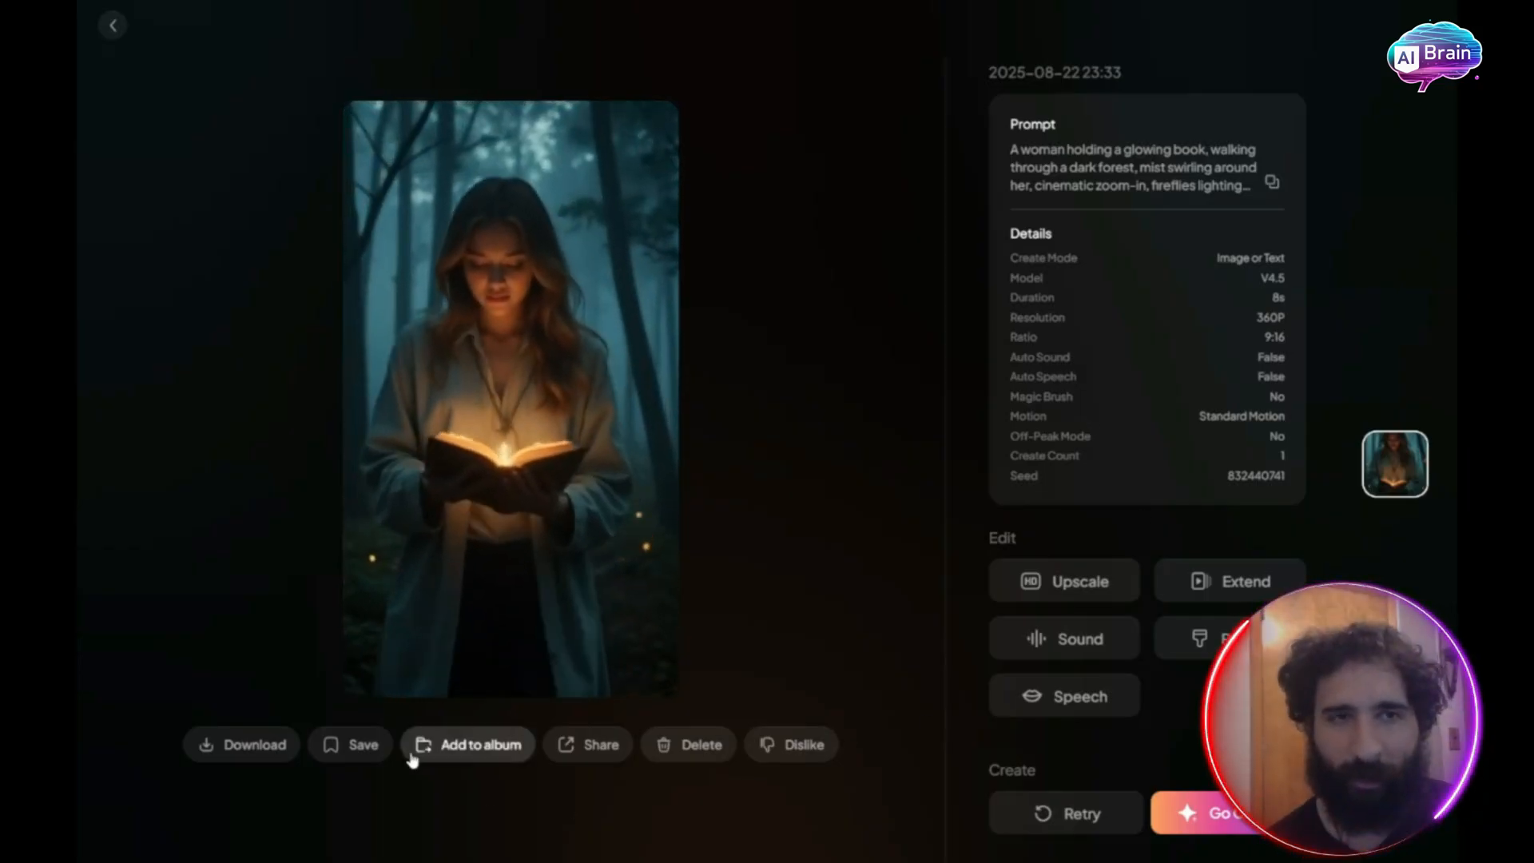
click(112, 25)
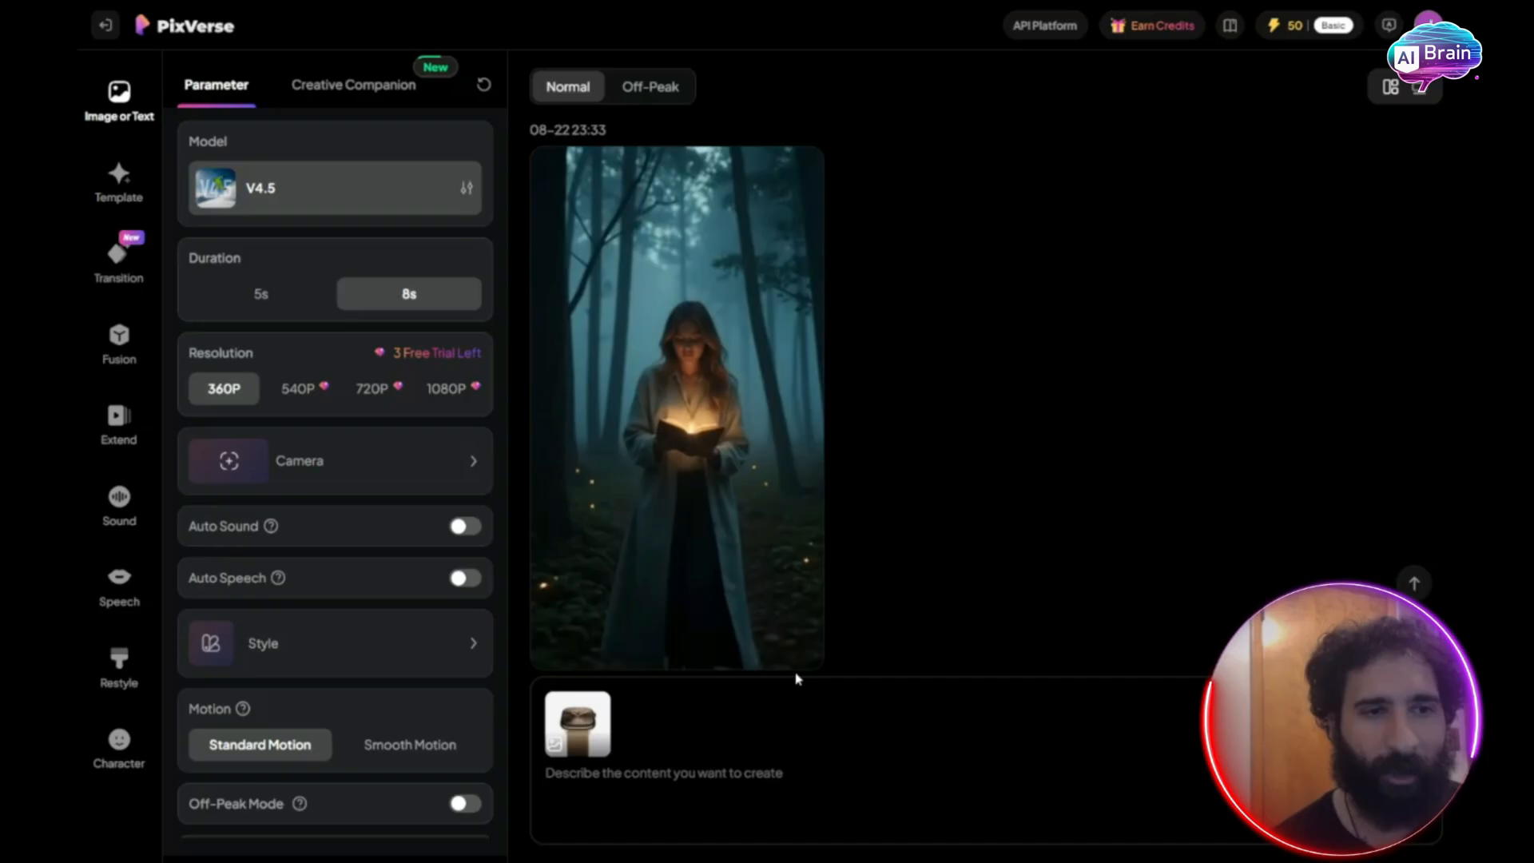
Step: Animate the gold watch image with Smooth Motion, check its edit menu, and view details
click(444, 388)
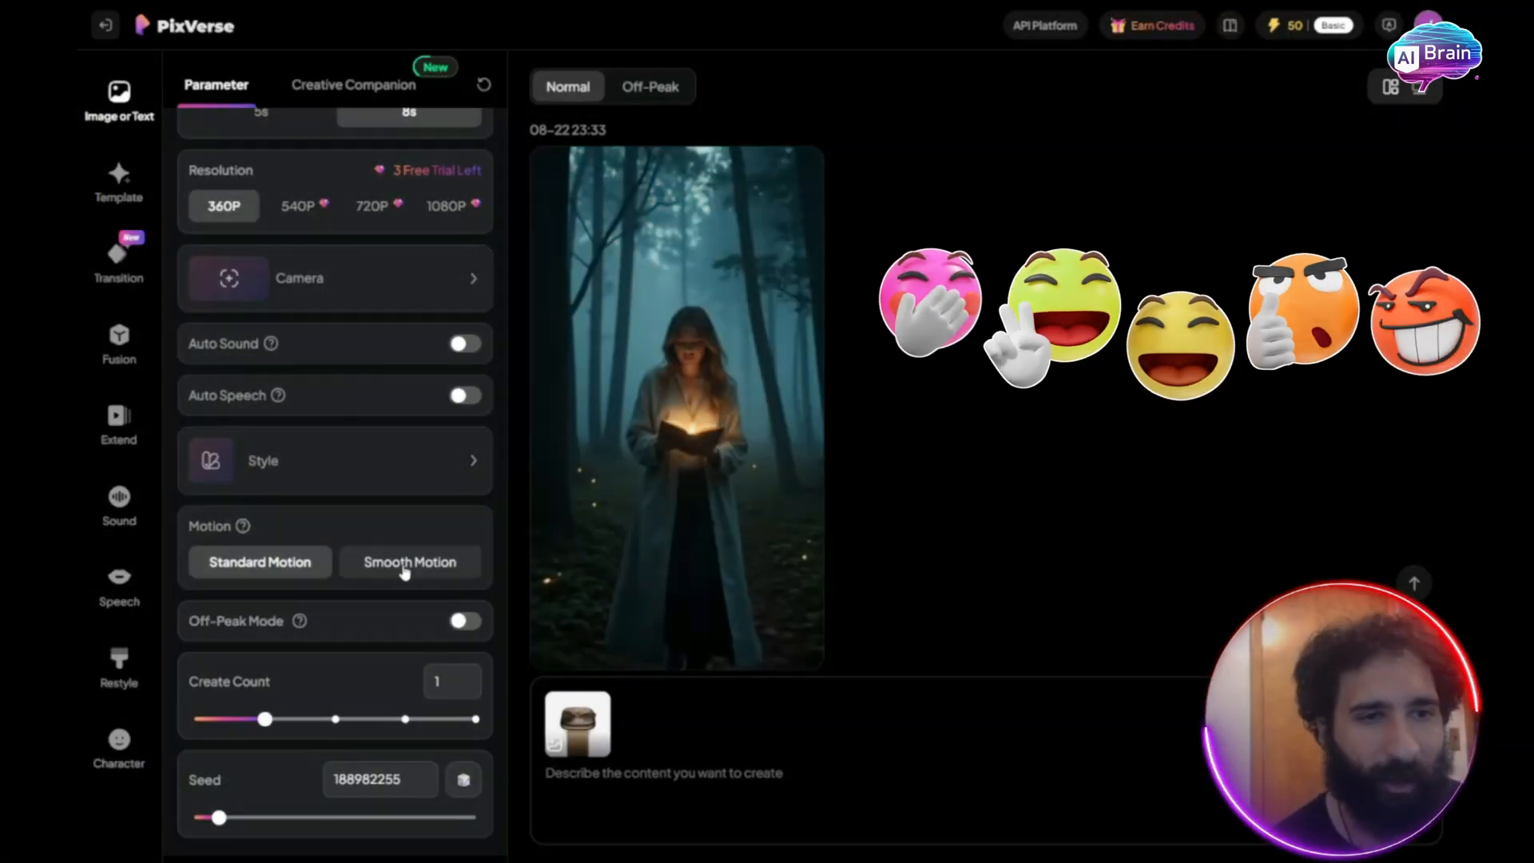
click(409, 562)
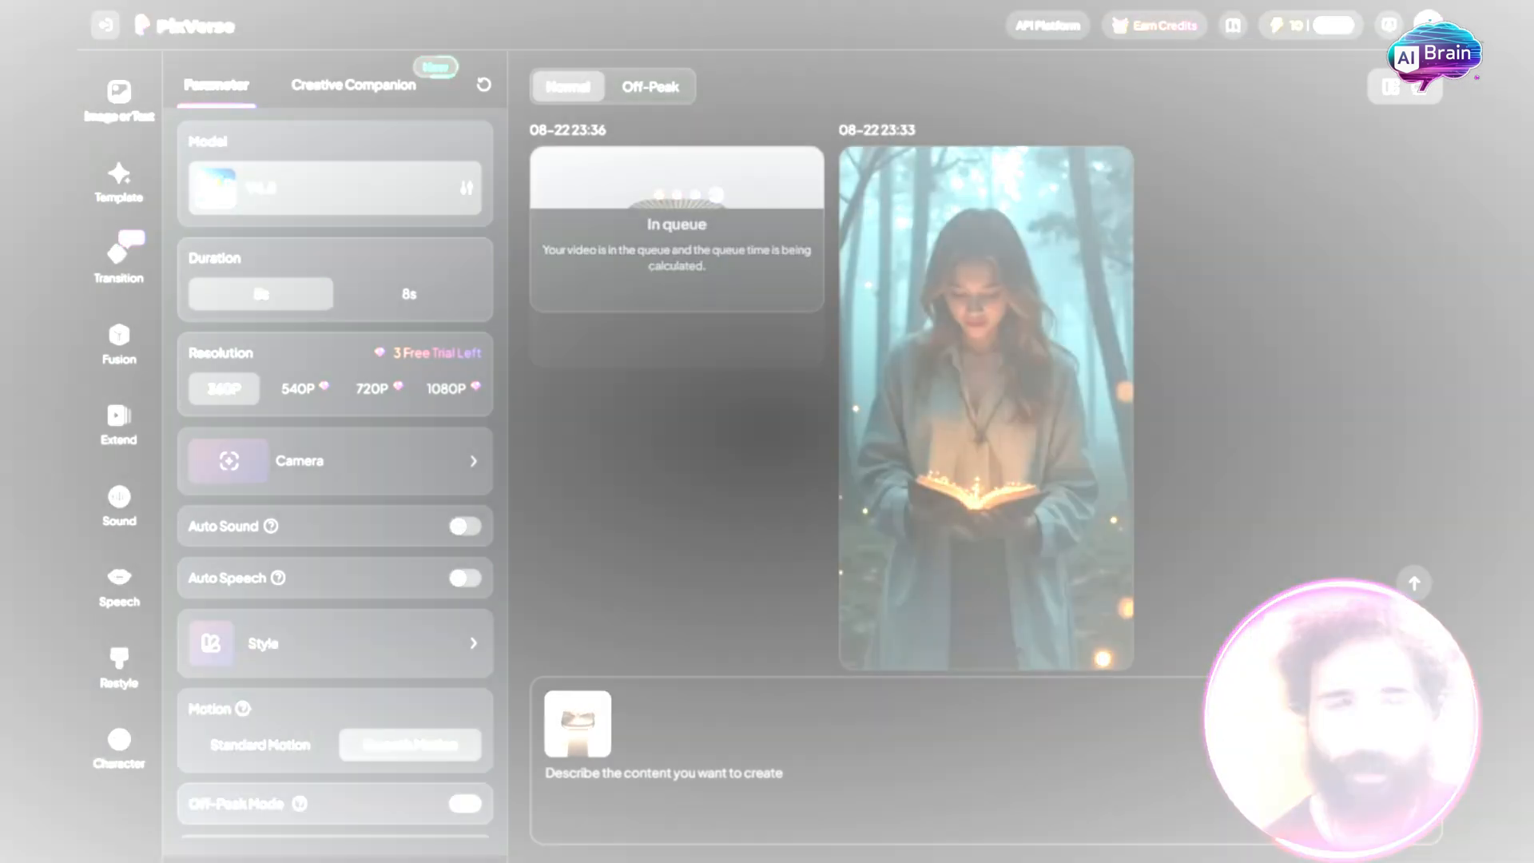
click(802, 346)
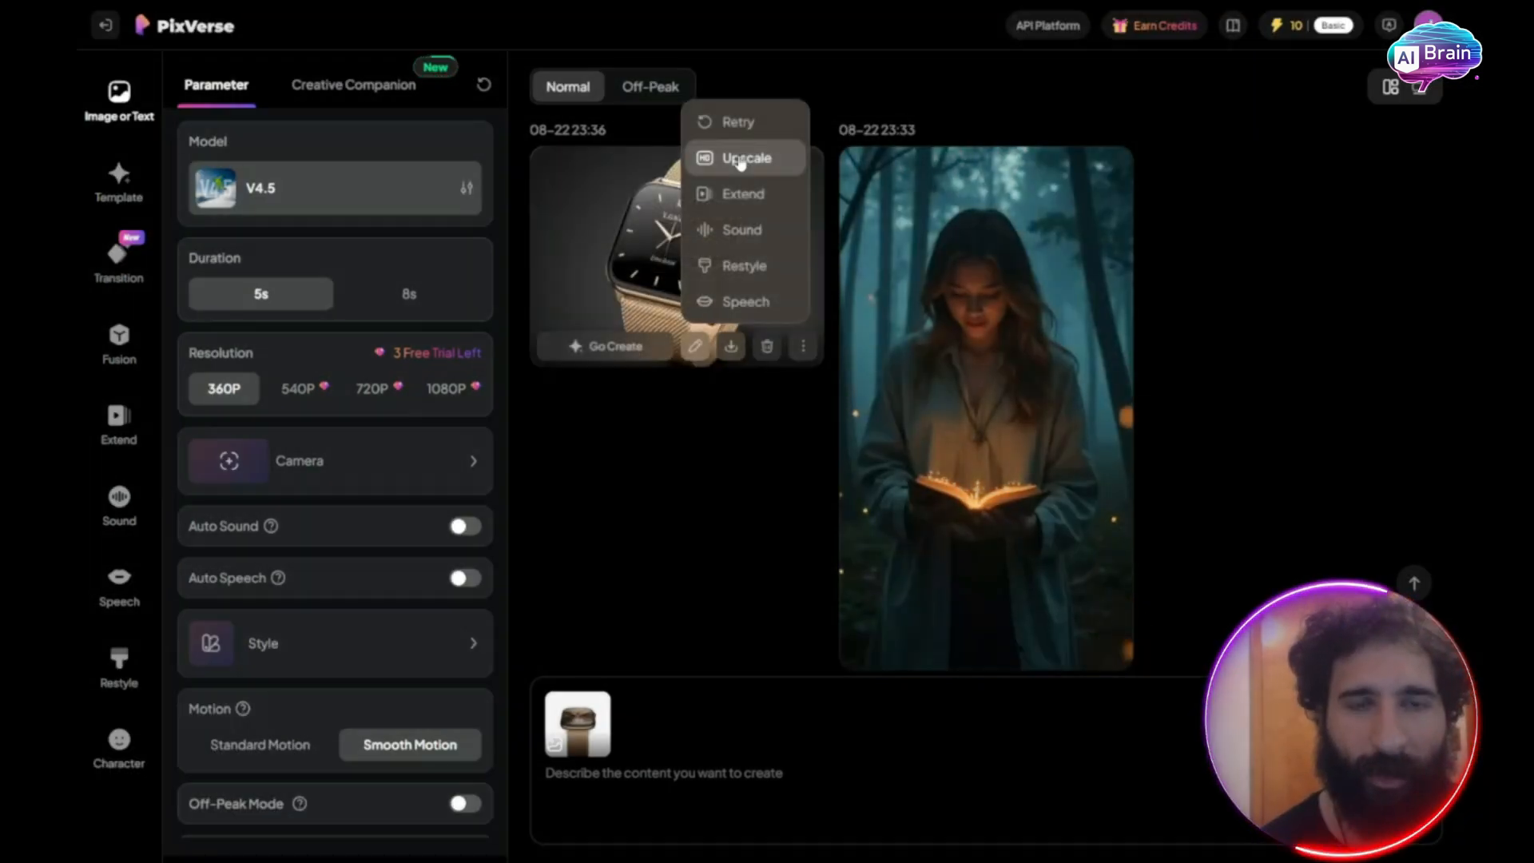
mouse_move(742, 193)
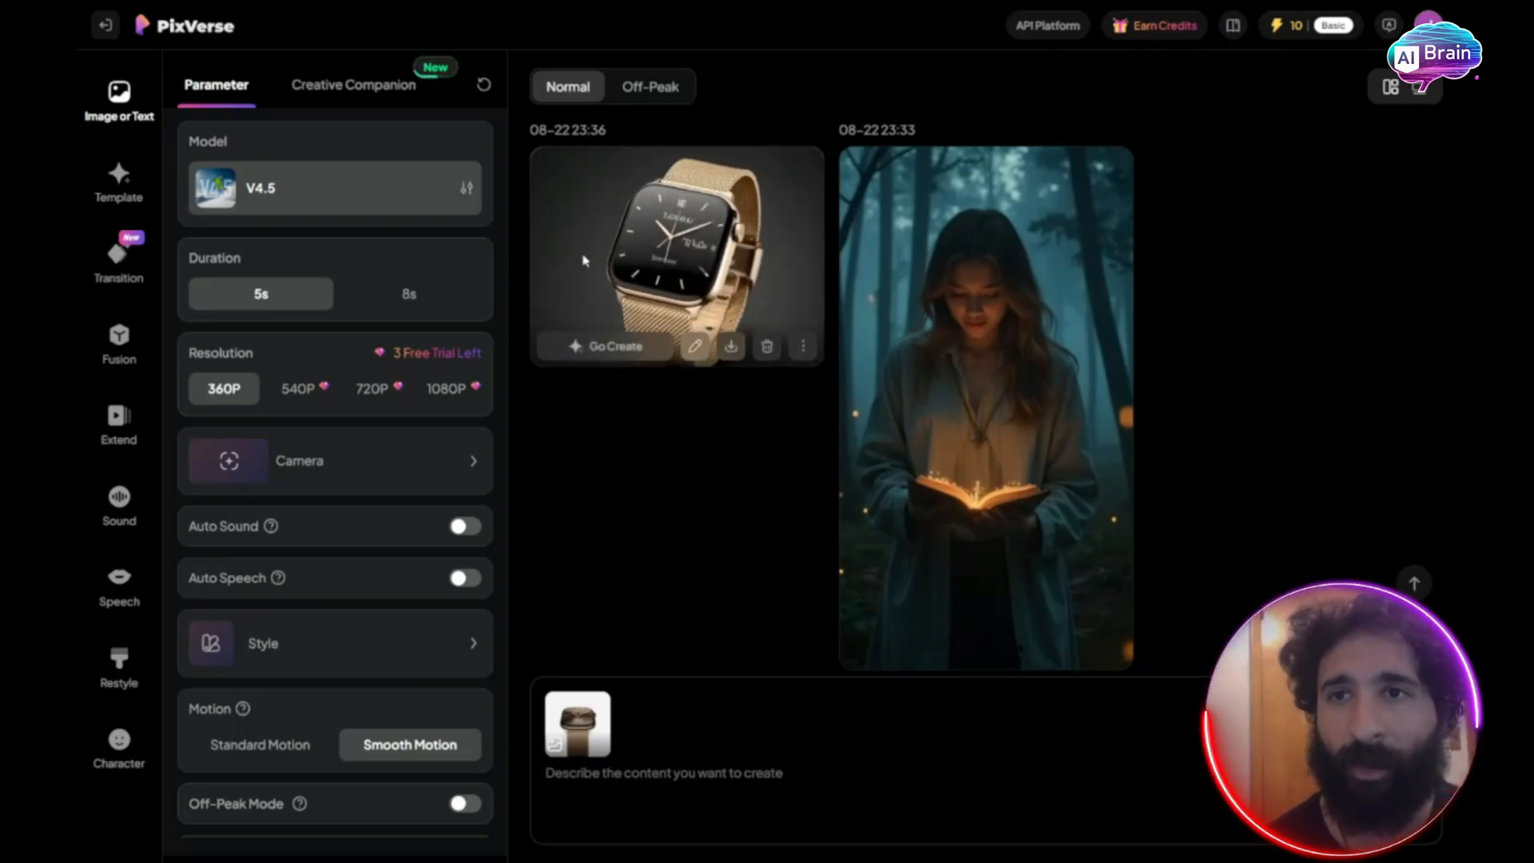
click(675, 254)
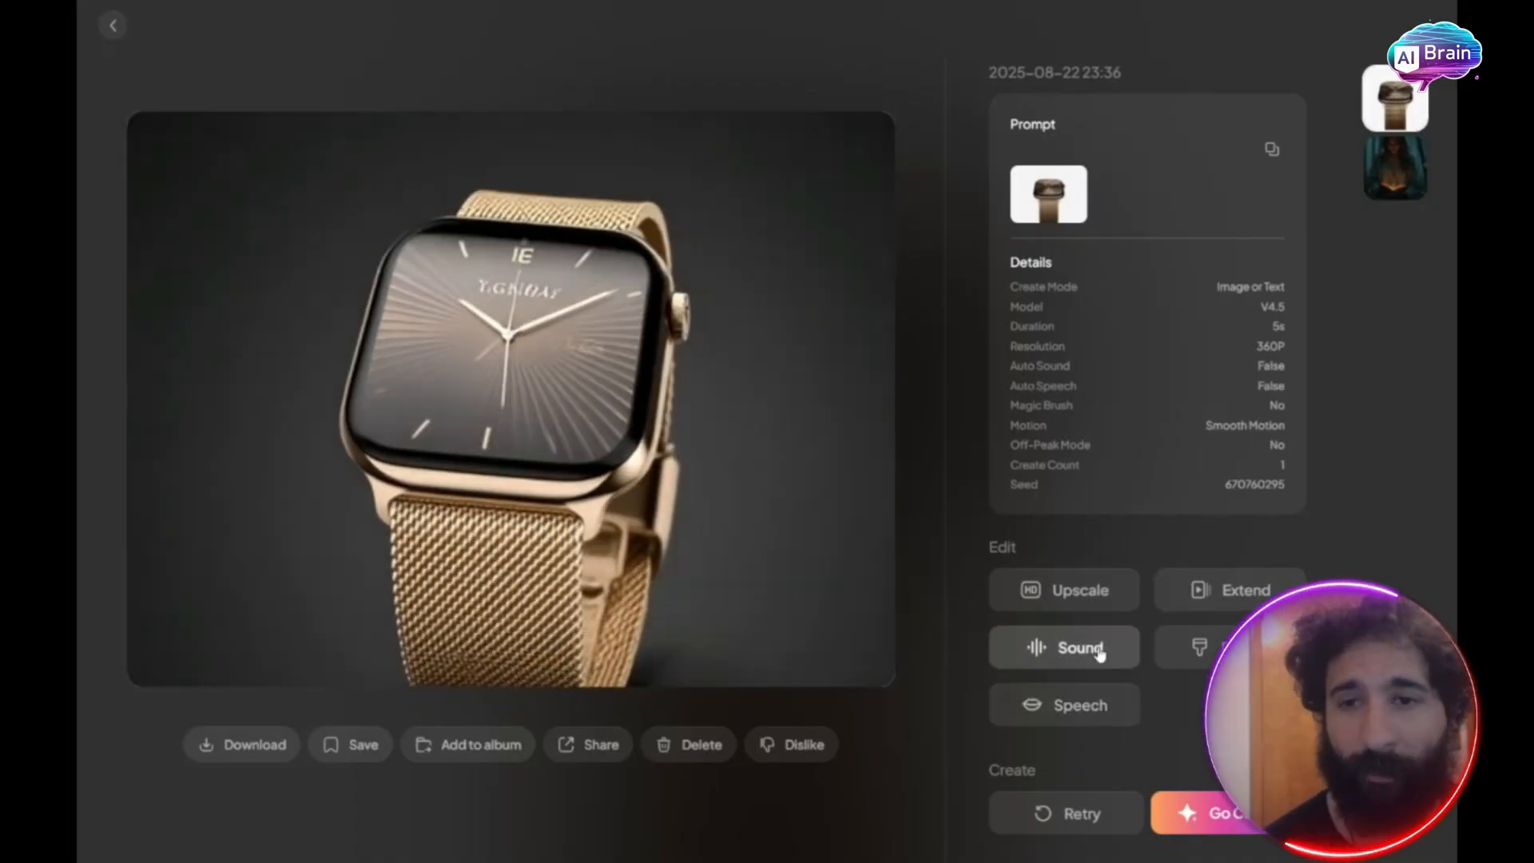
Step: Explore the watch clip's sound options, then load the smiling marker-holding man in Restyle
click(1063, 647)
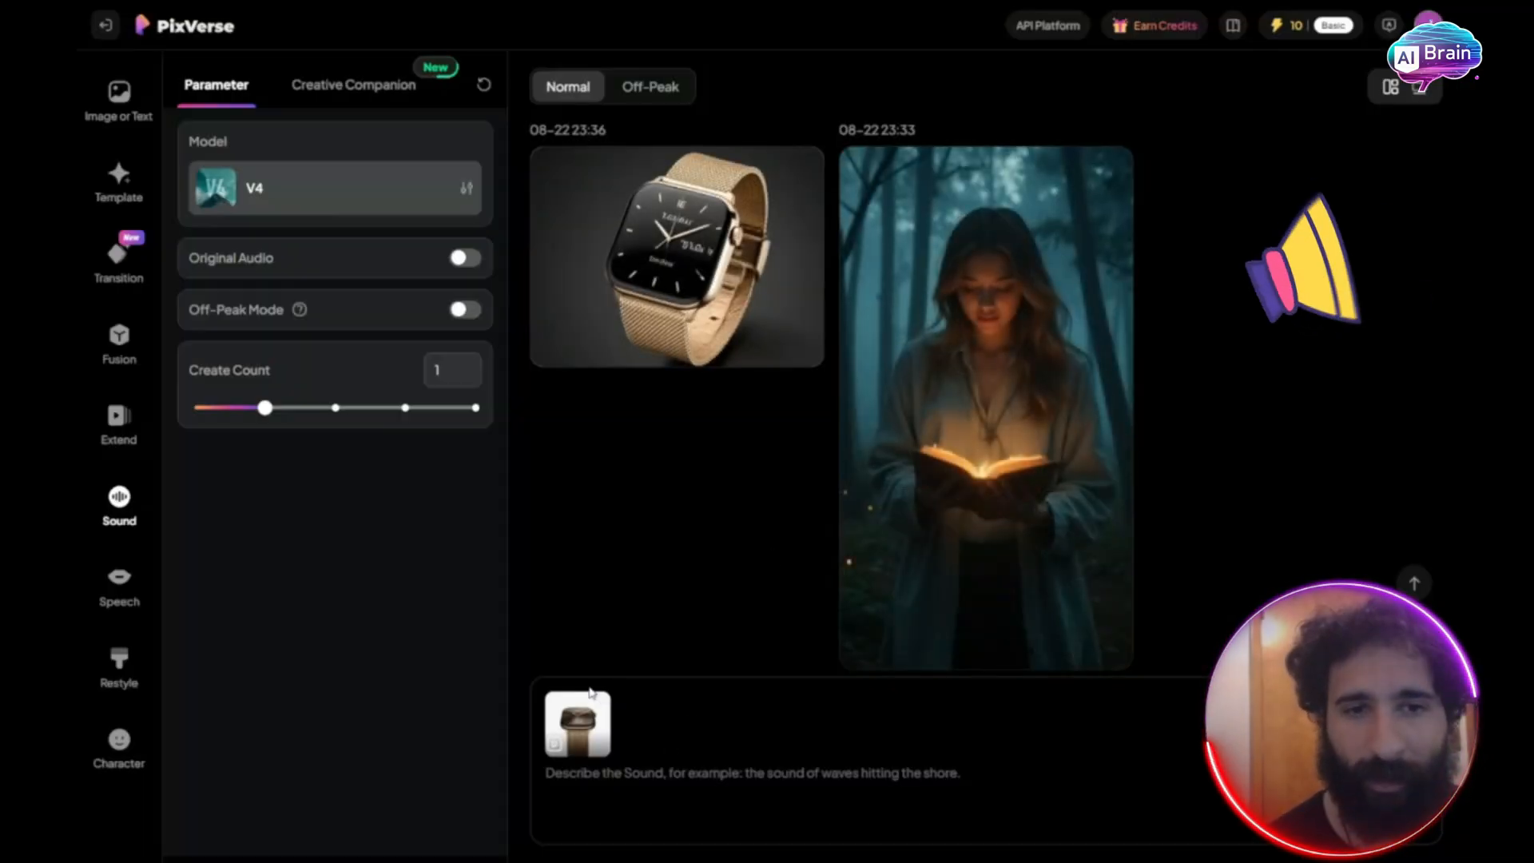
click(576, 724)
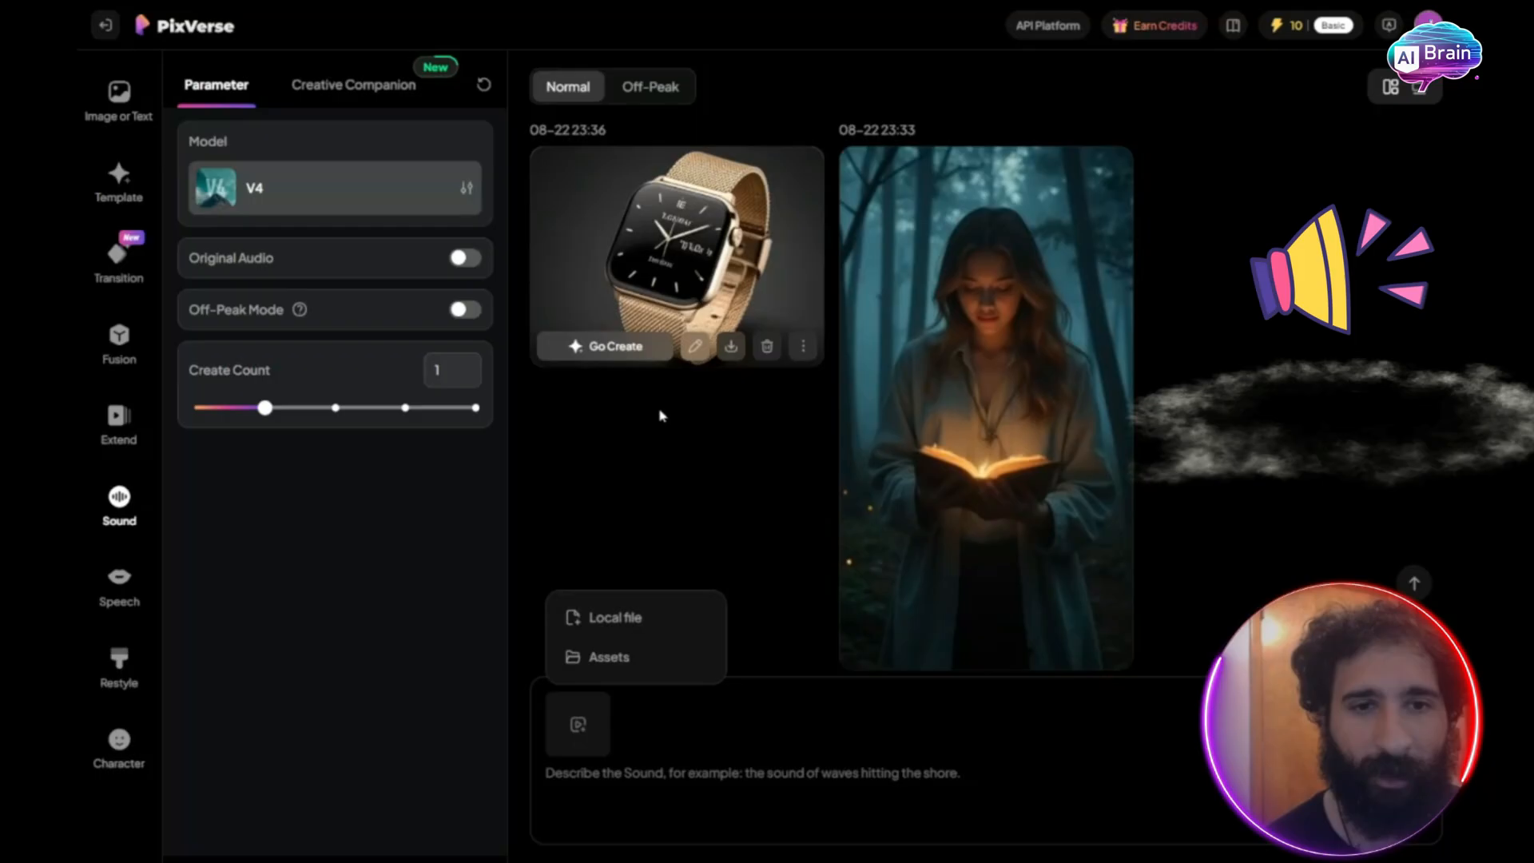
click(802, 345)
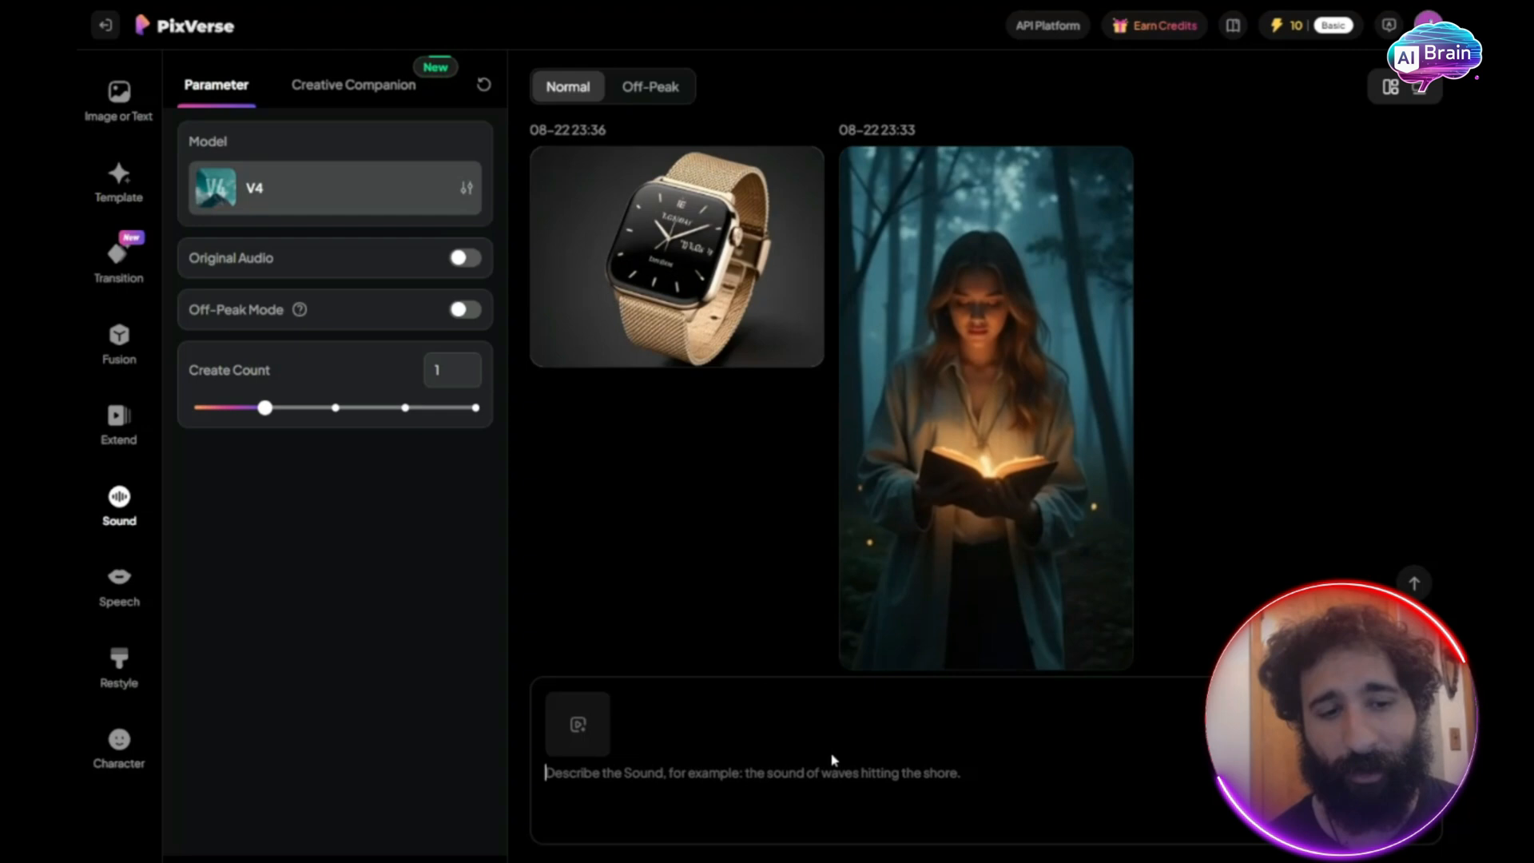
click(118, 666)
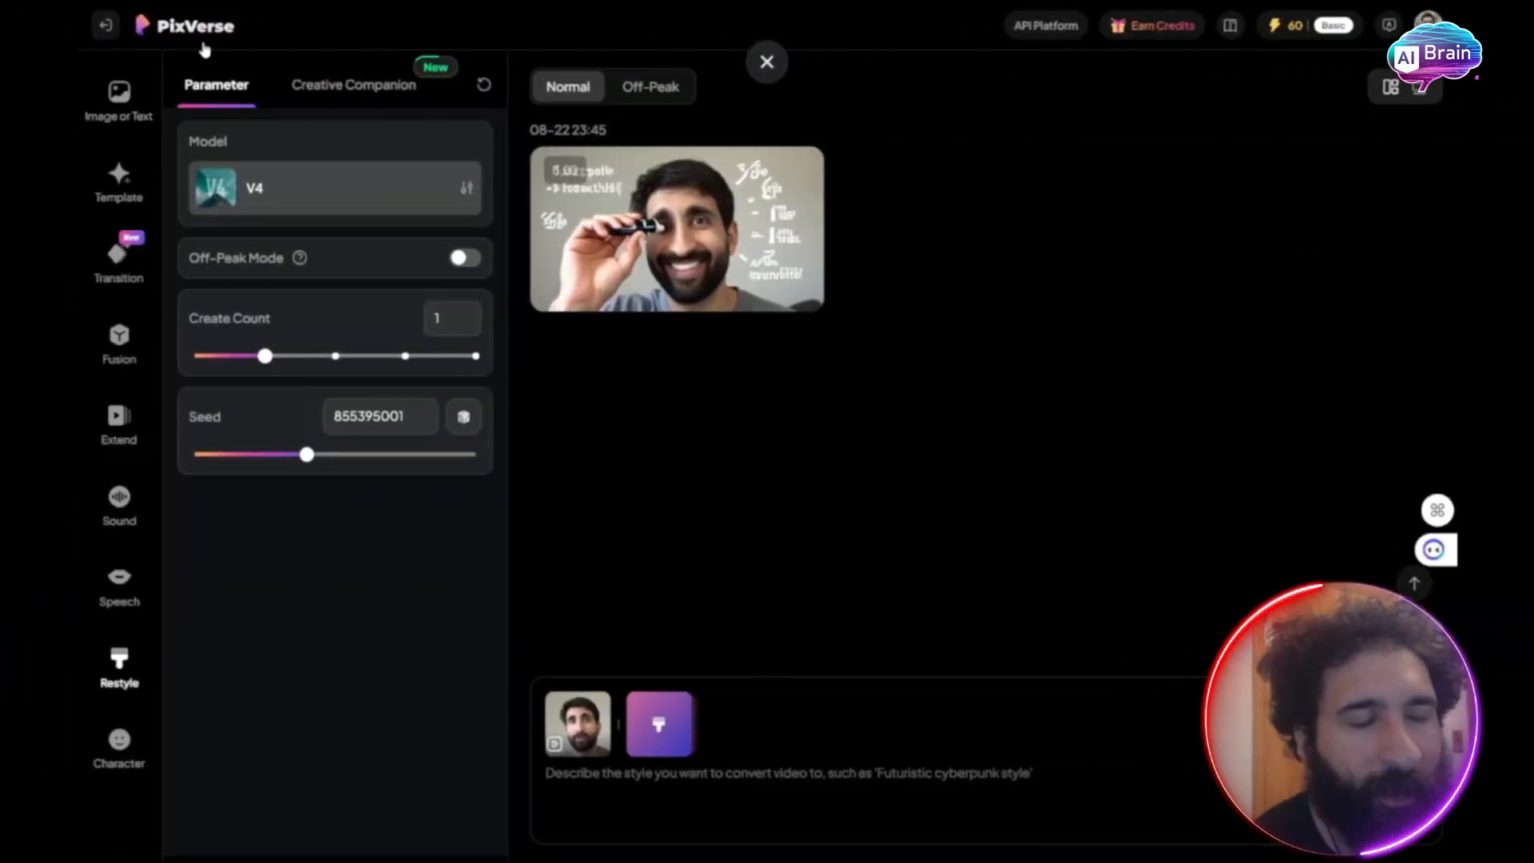
Step: Return Home, open Asset, and show the two bearded-man characters under Character
click(766, 62)
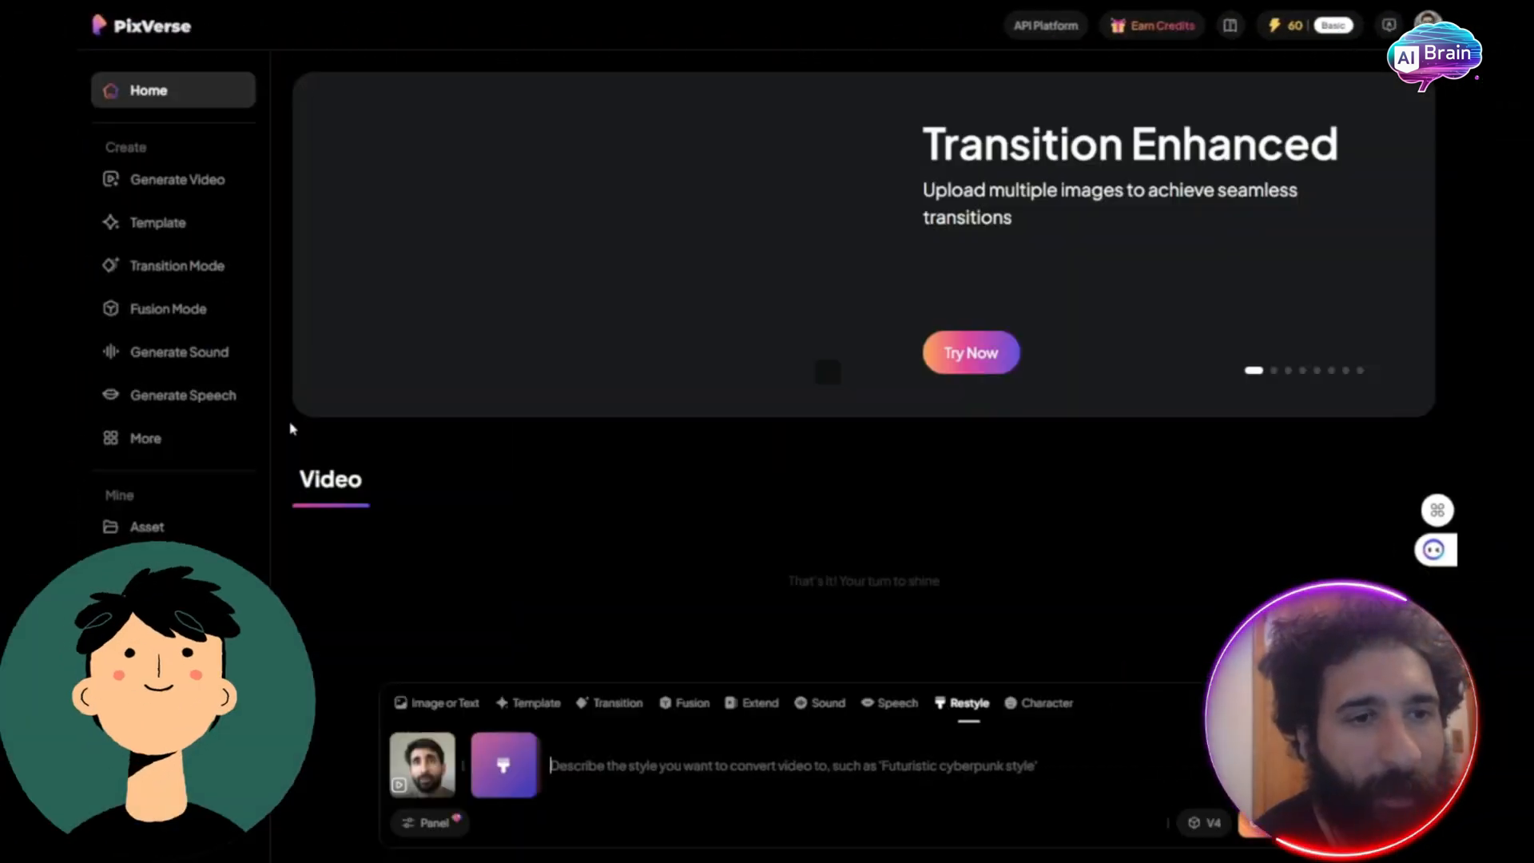
click(147, 526)
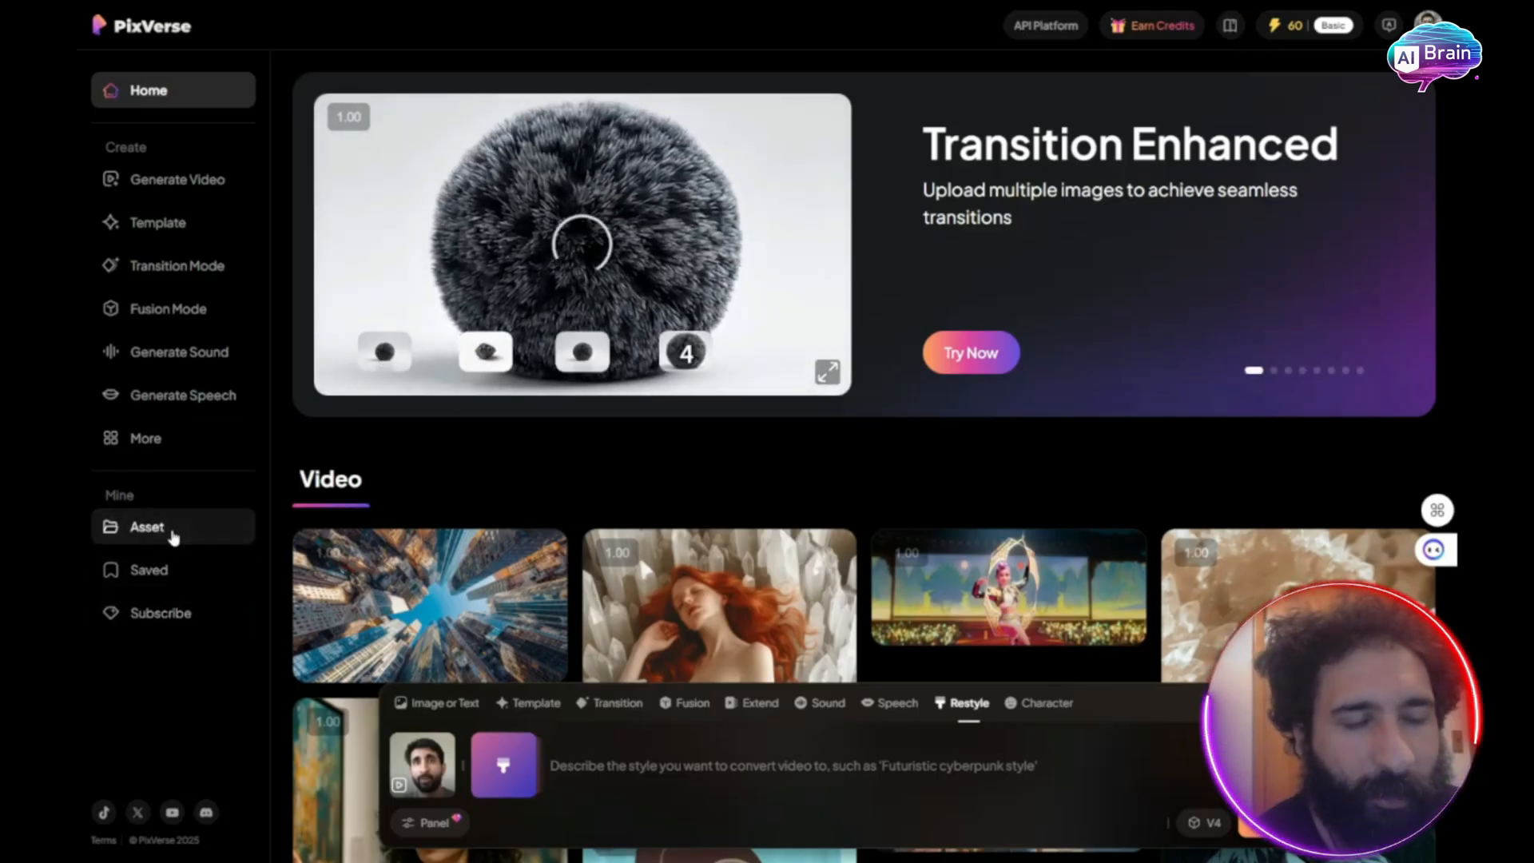
click(146, 527)
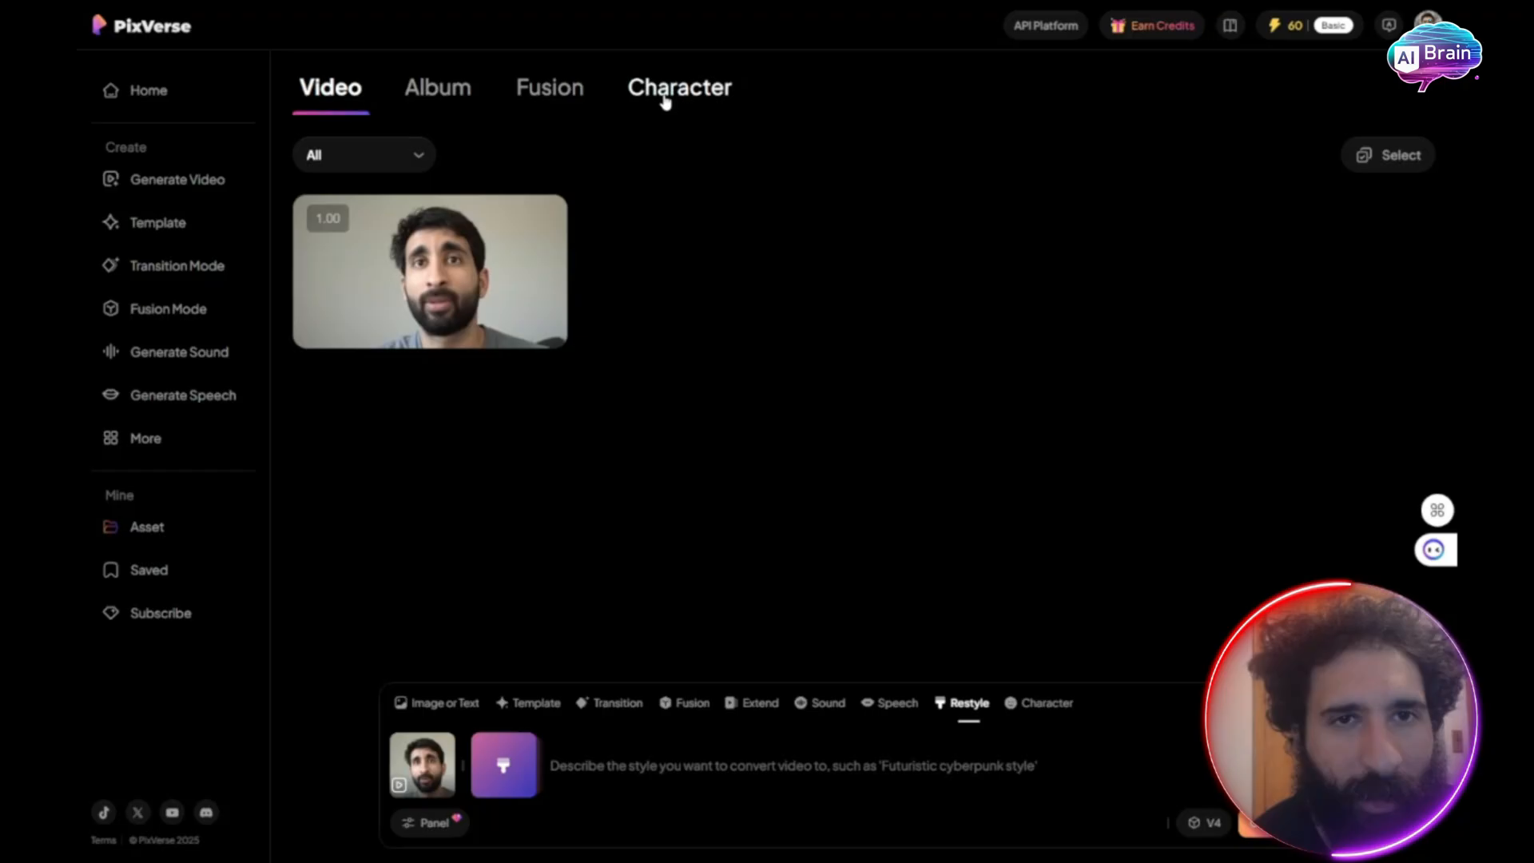
click(679, 88)
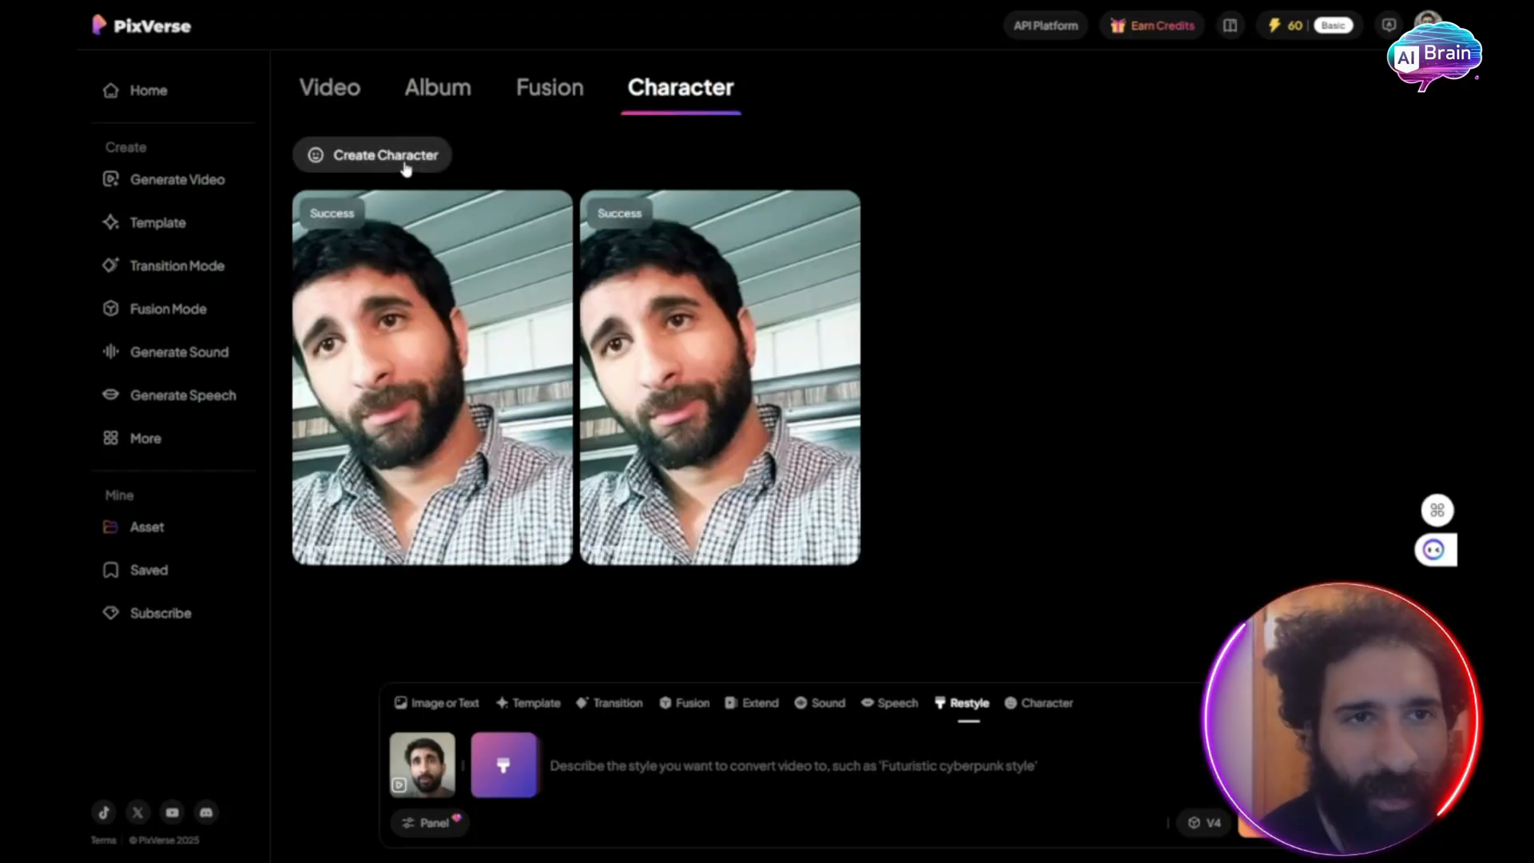
Step: Upload the bearded man's selfie and create a third character from it
click(374, 154)
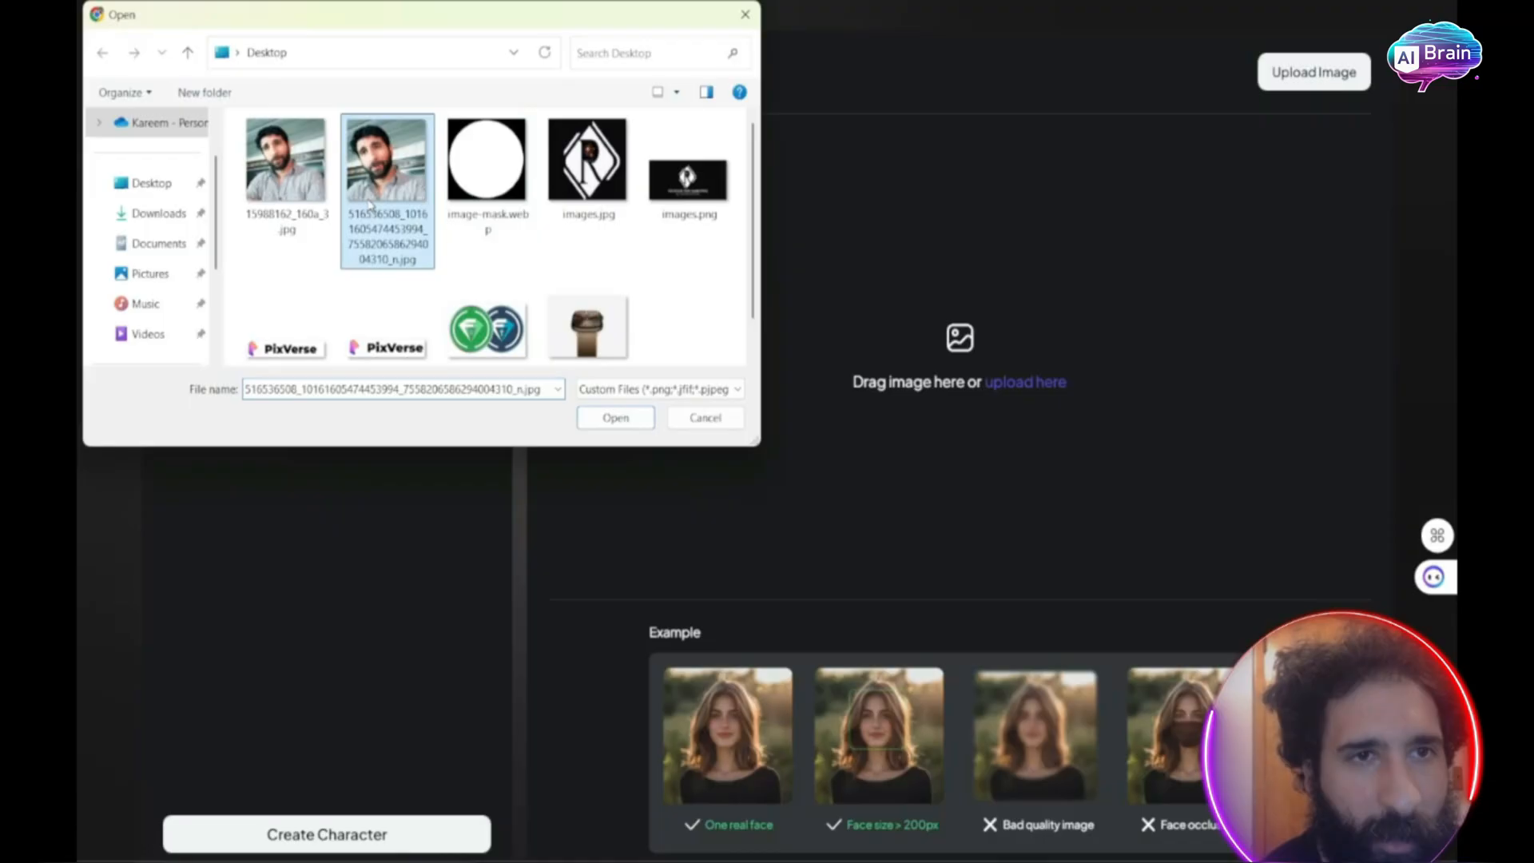
click(615, 417)
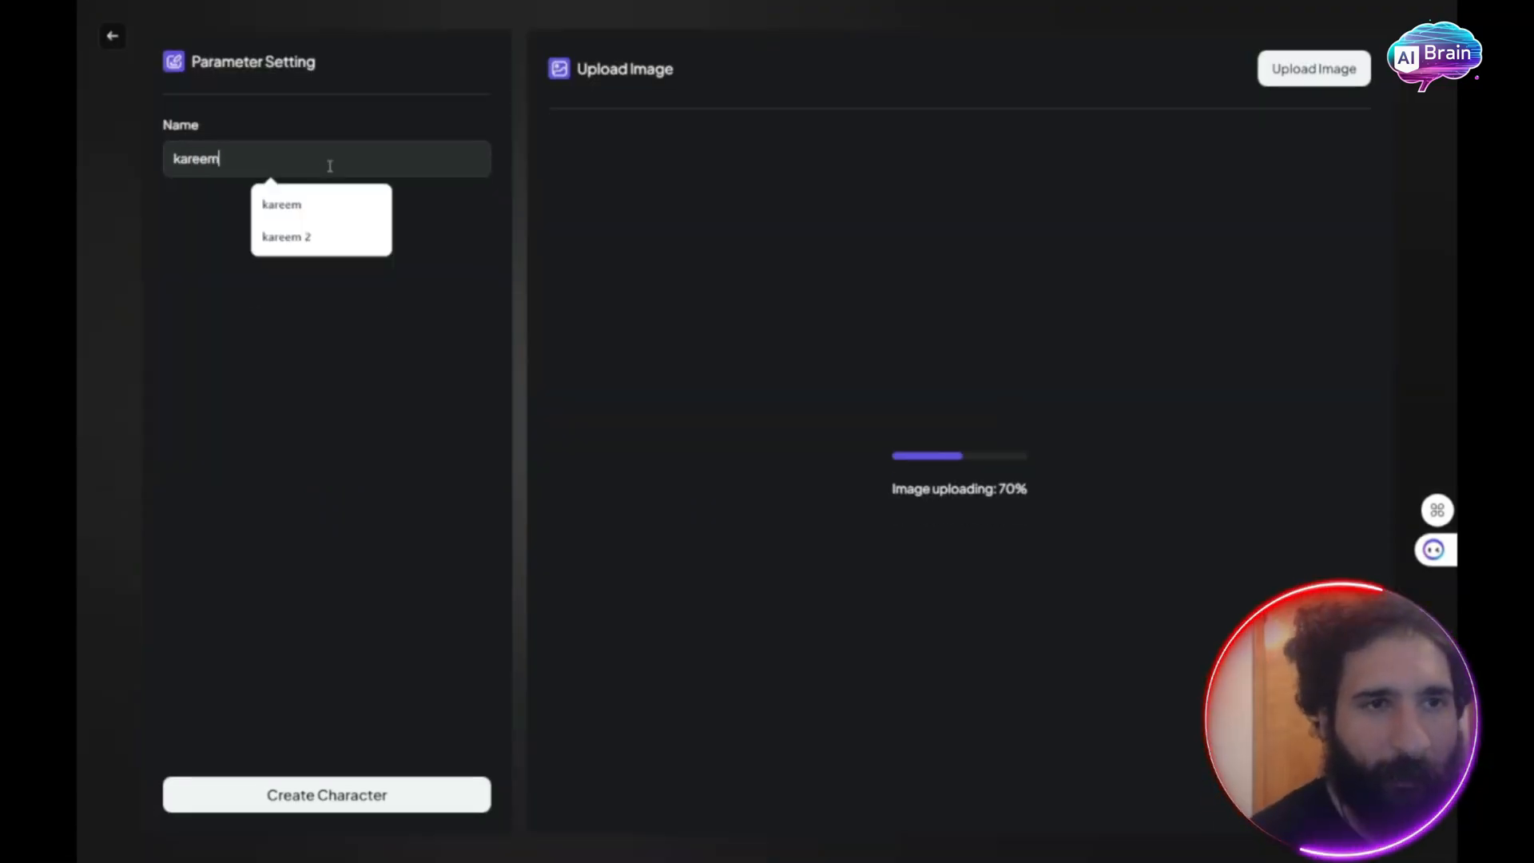
click(326, 794)
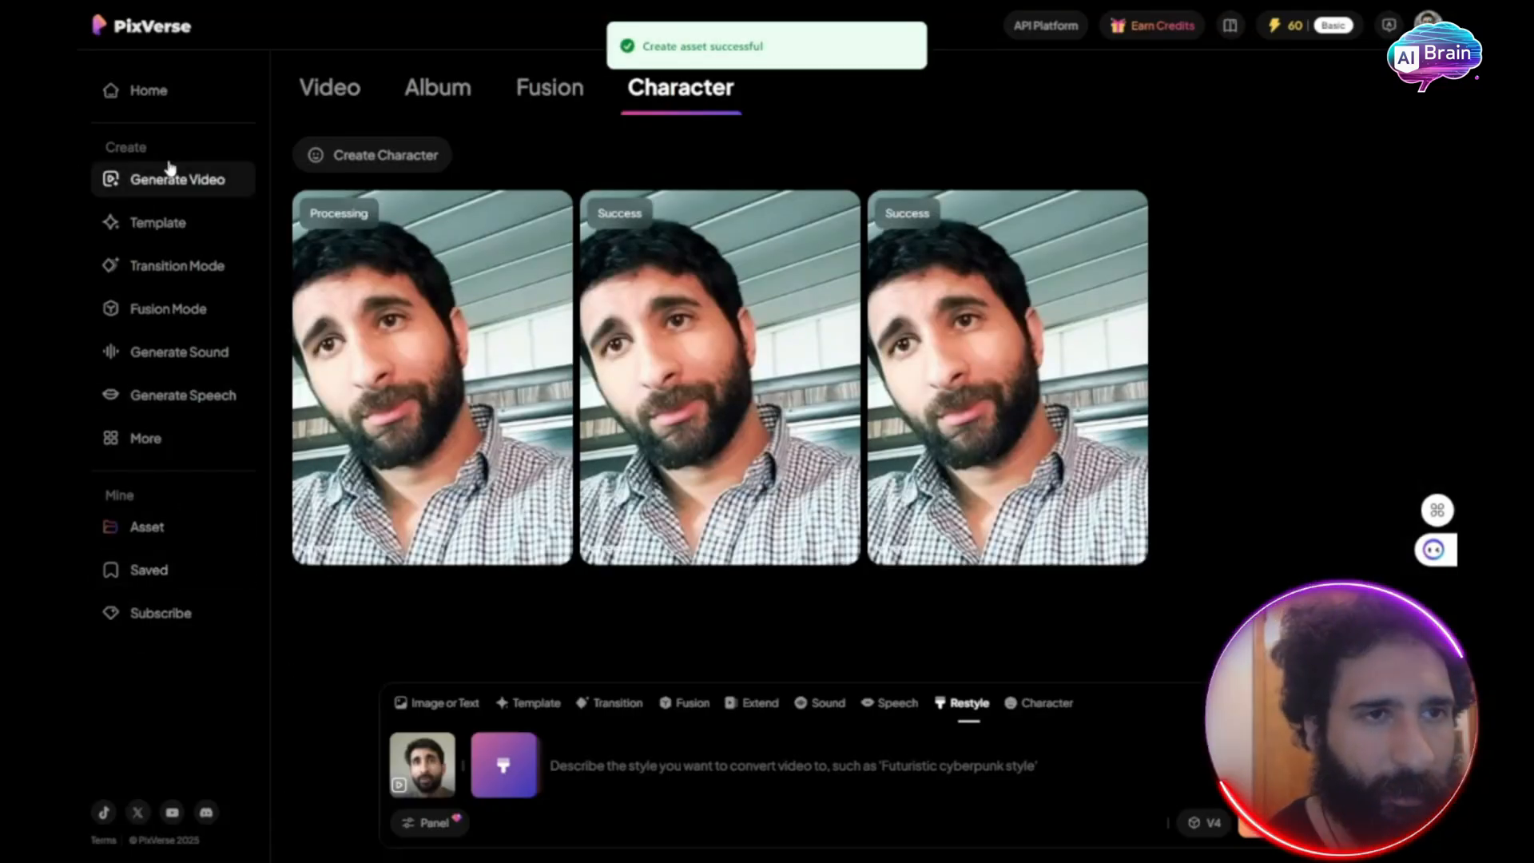
mouse_move(254, 503)
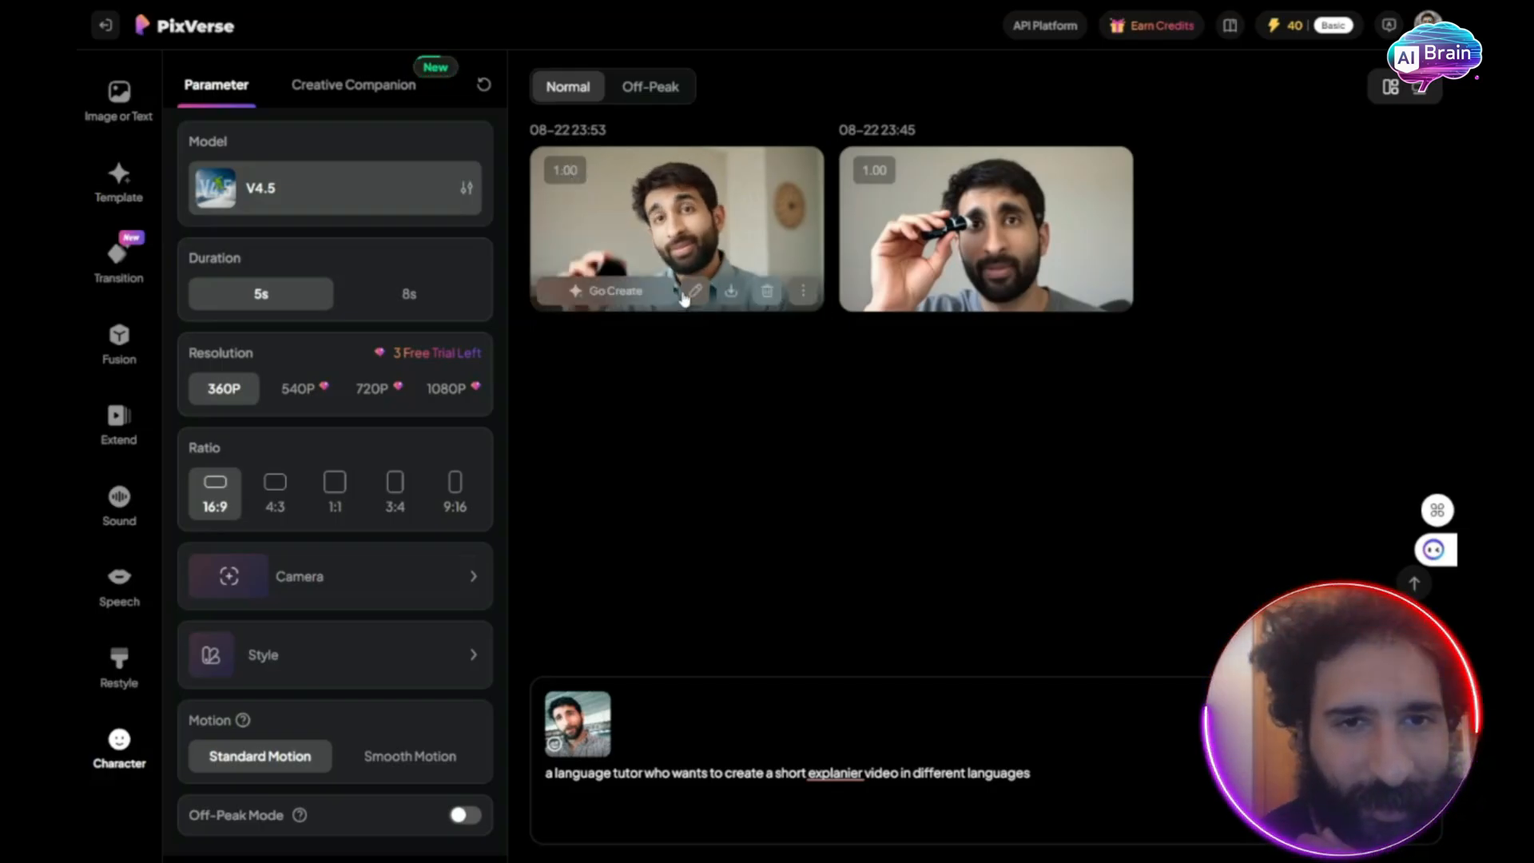
Step: Check the tutor clip's more-options menu, then browse Transition, Fusion, and the cloud-flying Template
click(803, 291)
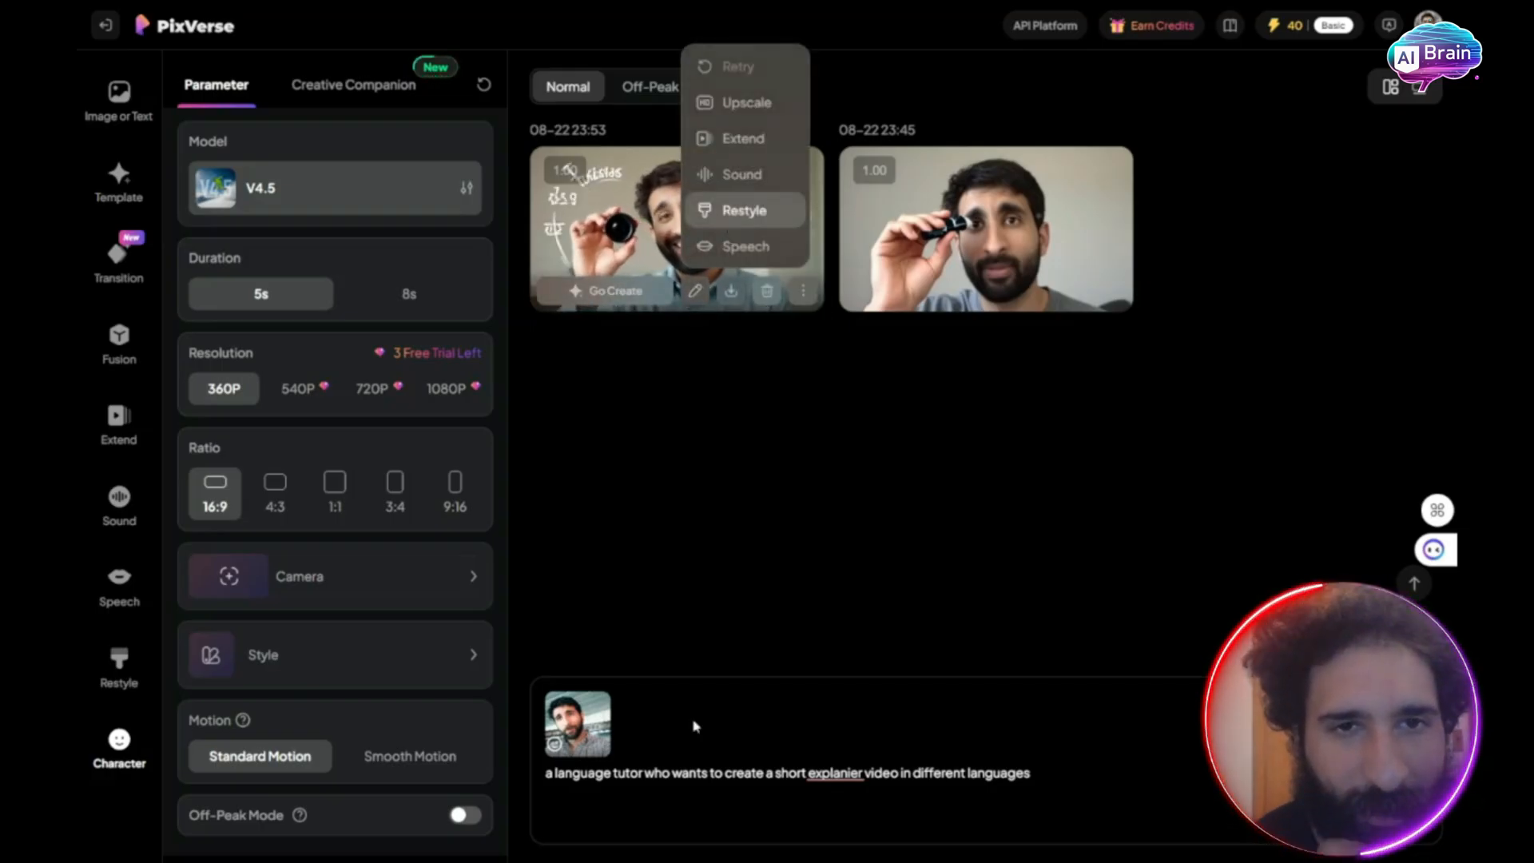
click(744, 209)
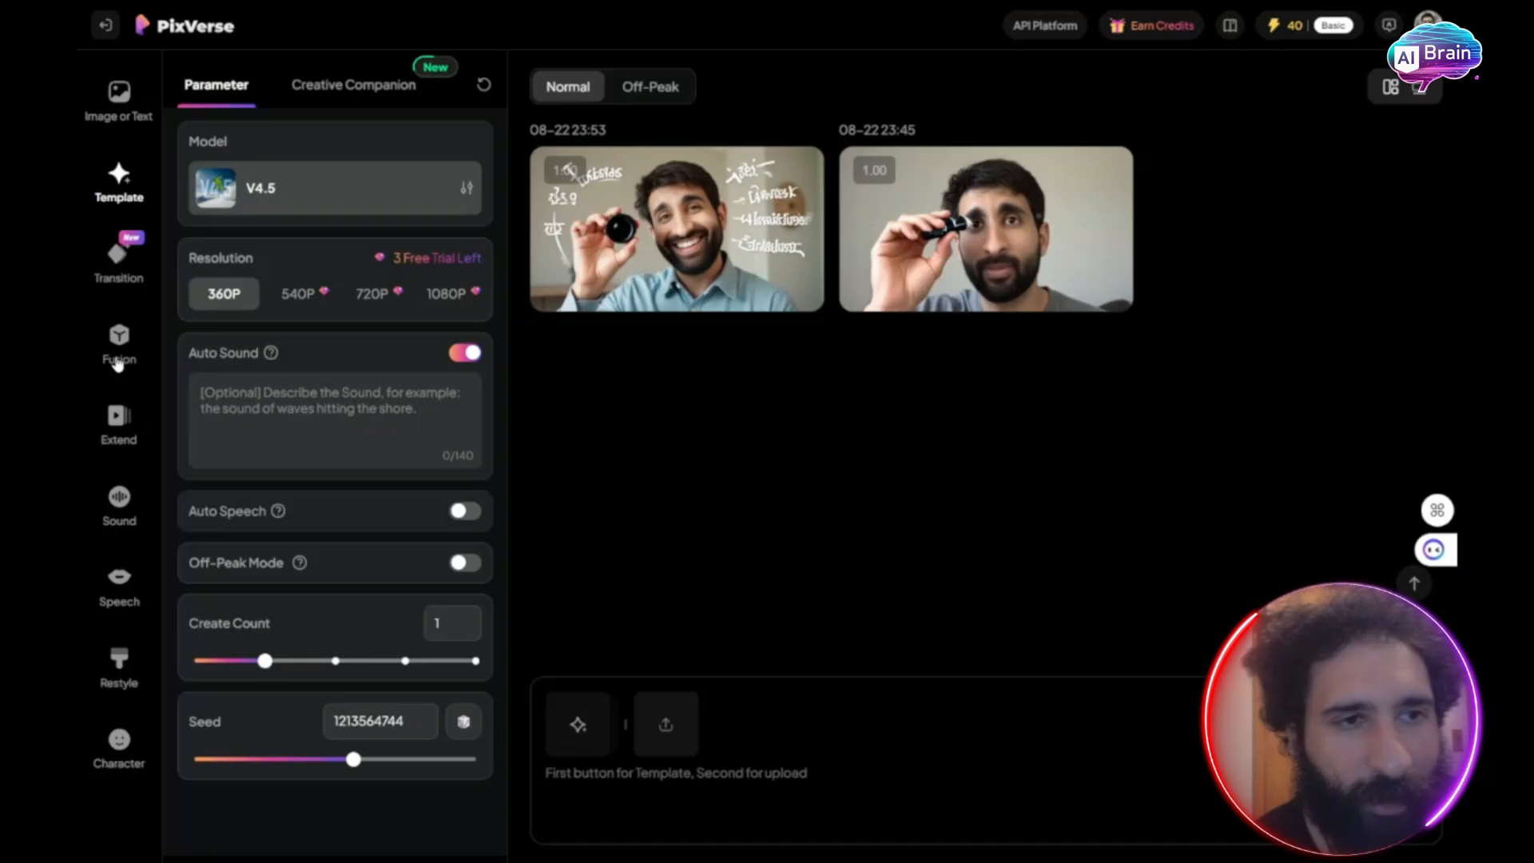
click(117, 259)
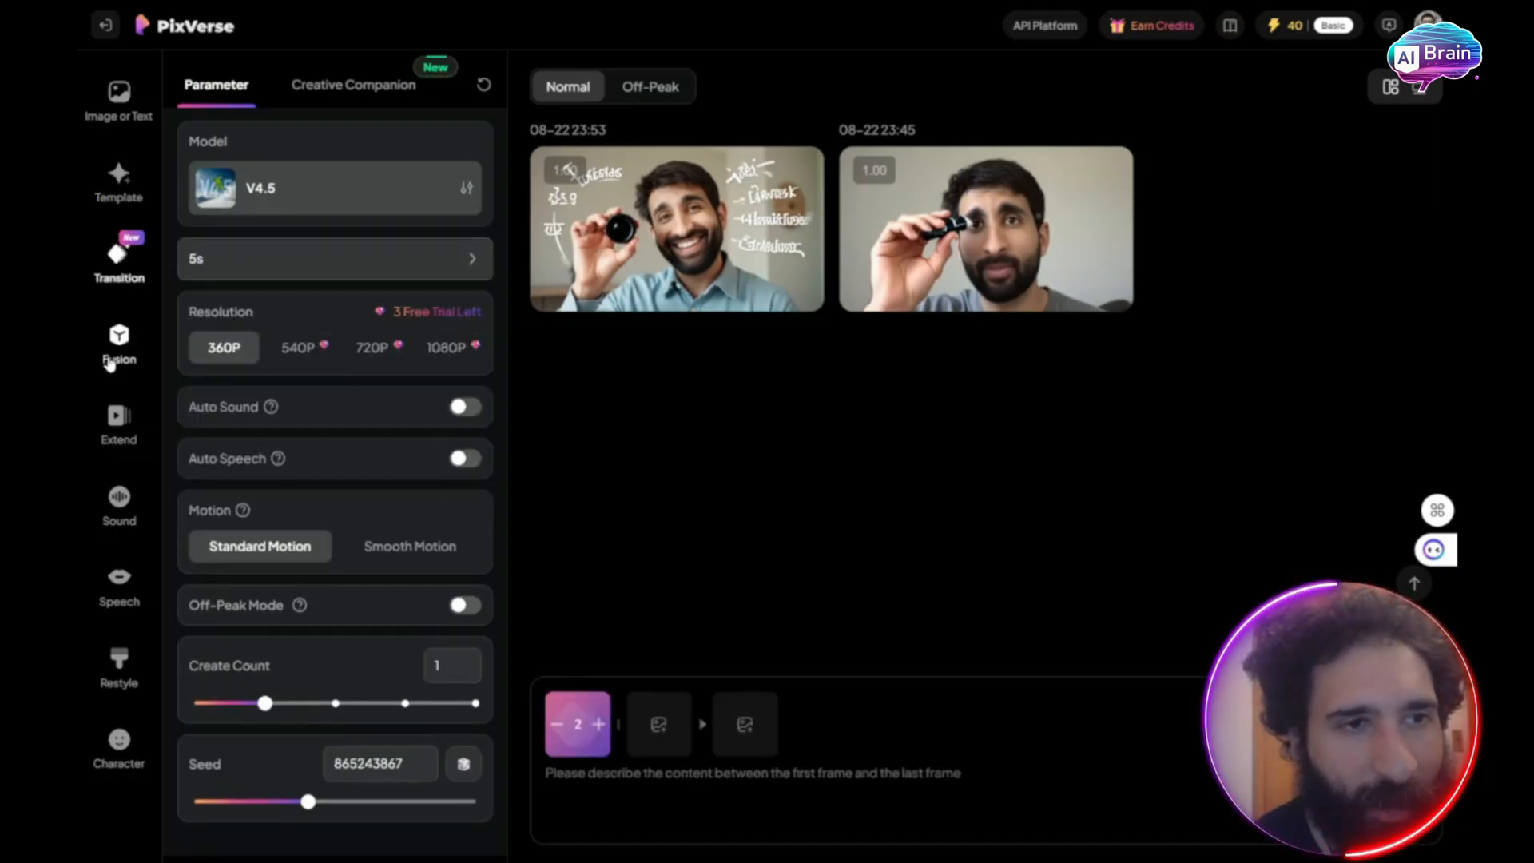
click(119, 343)
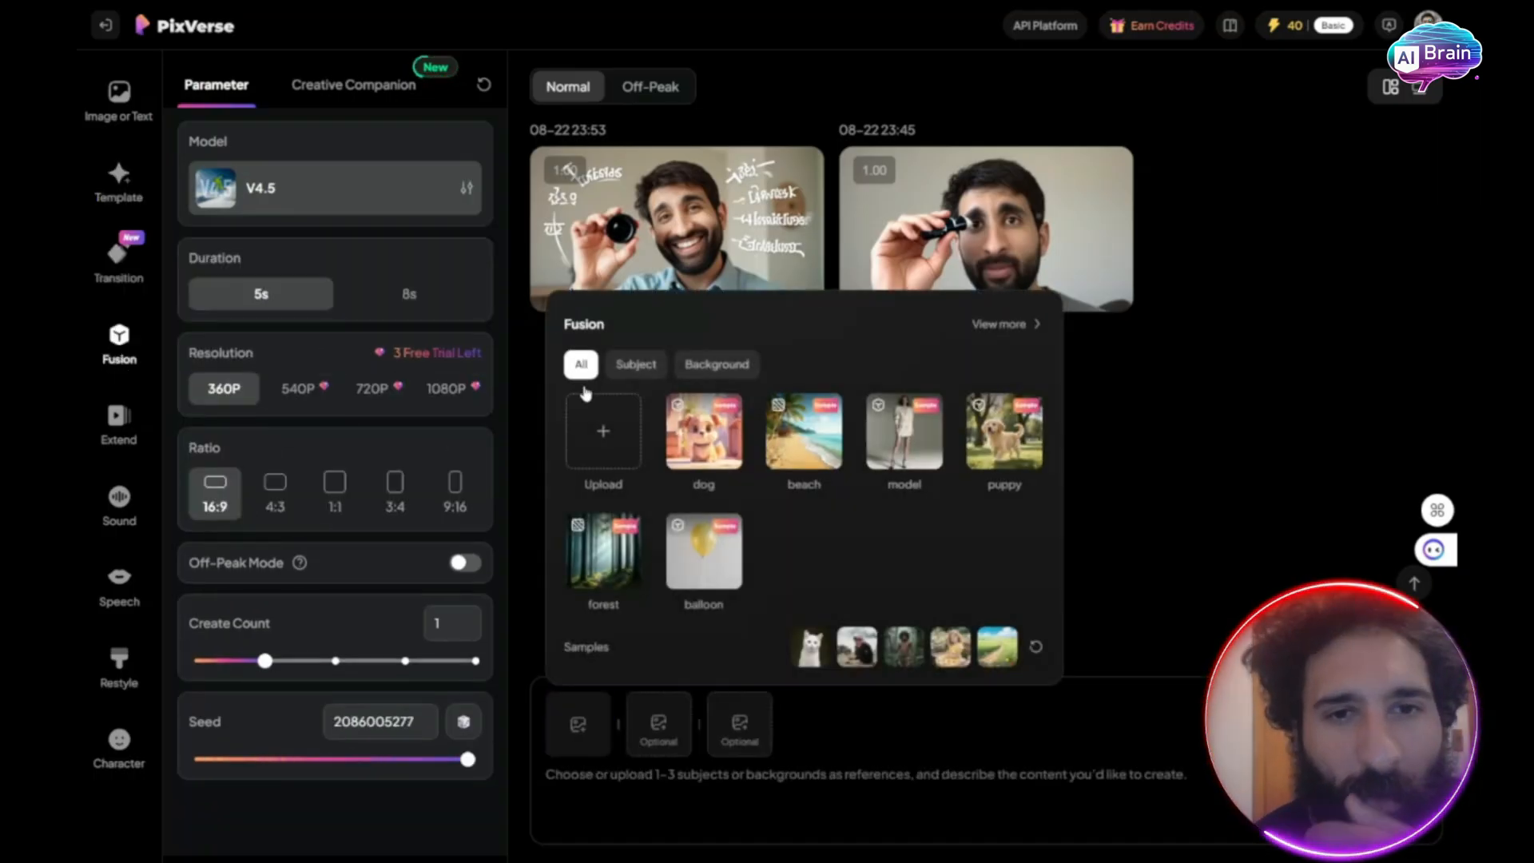
mouse_move(702, 557)
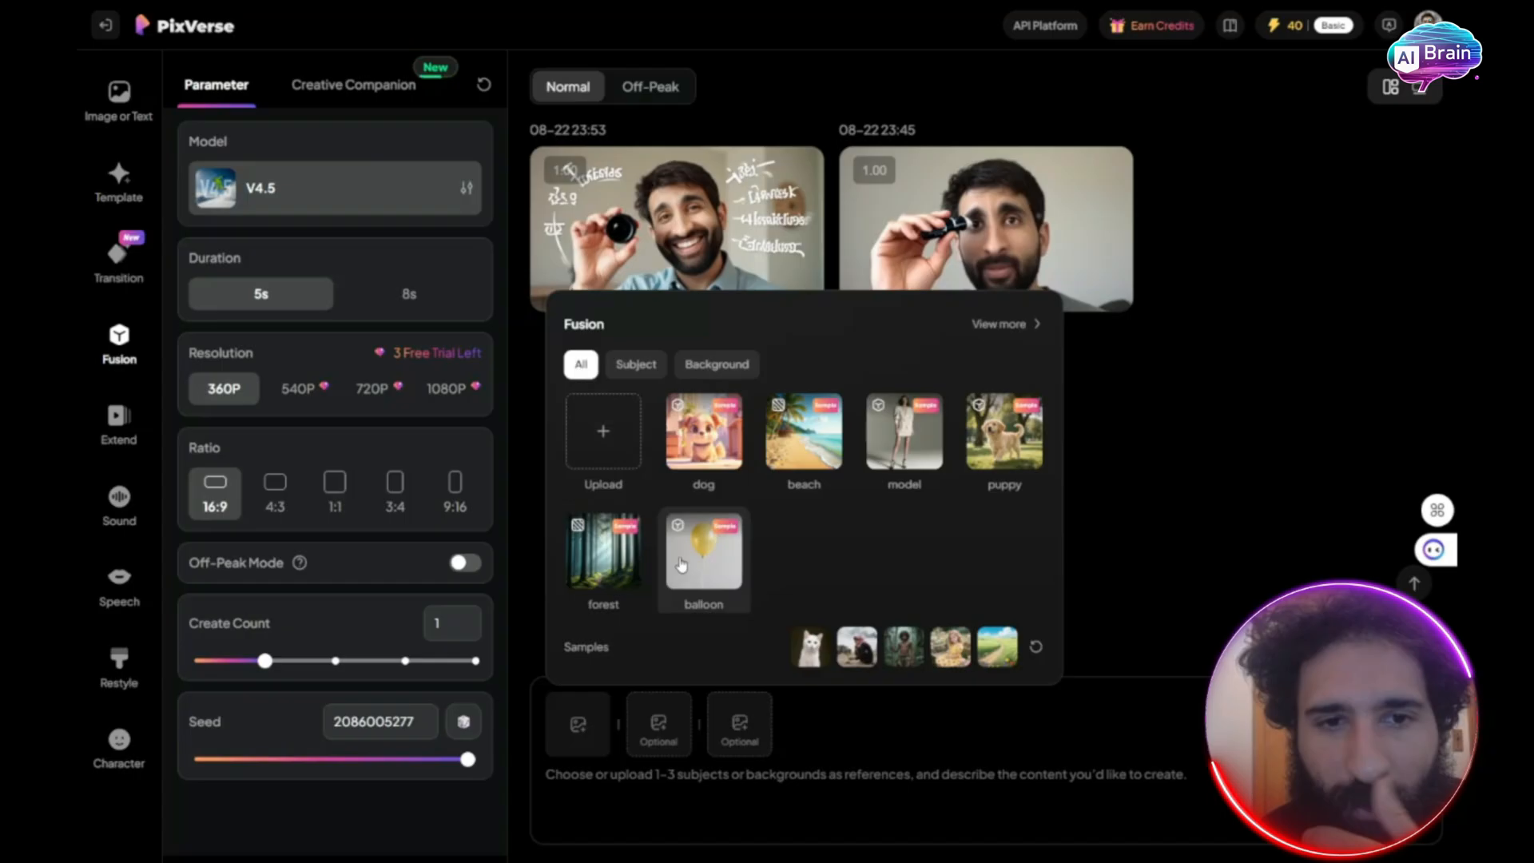
click(118, 181)
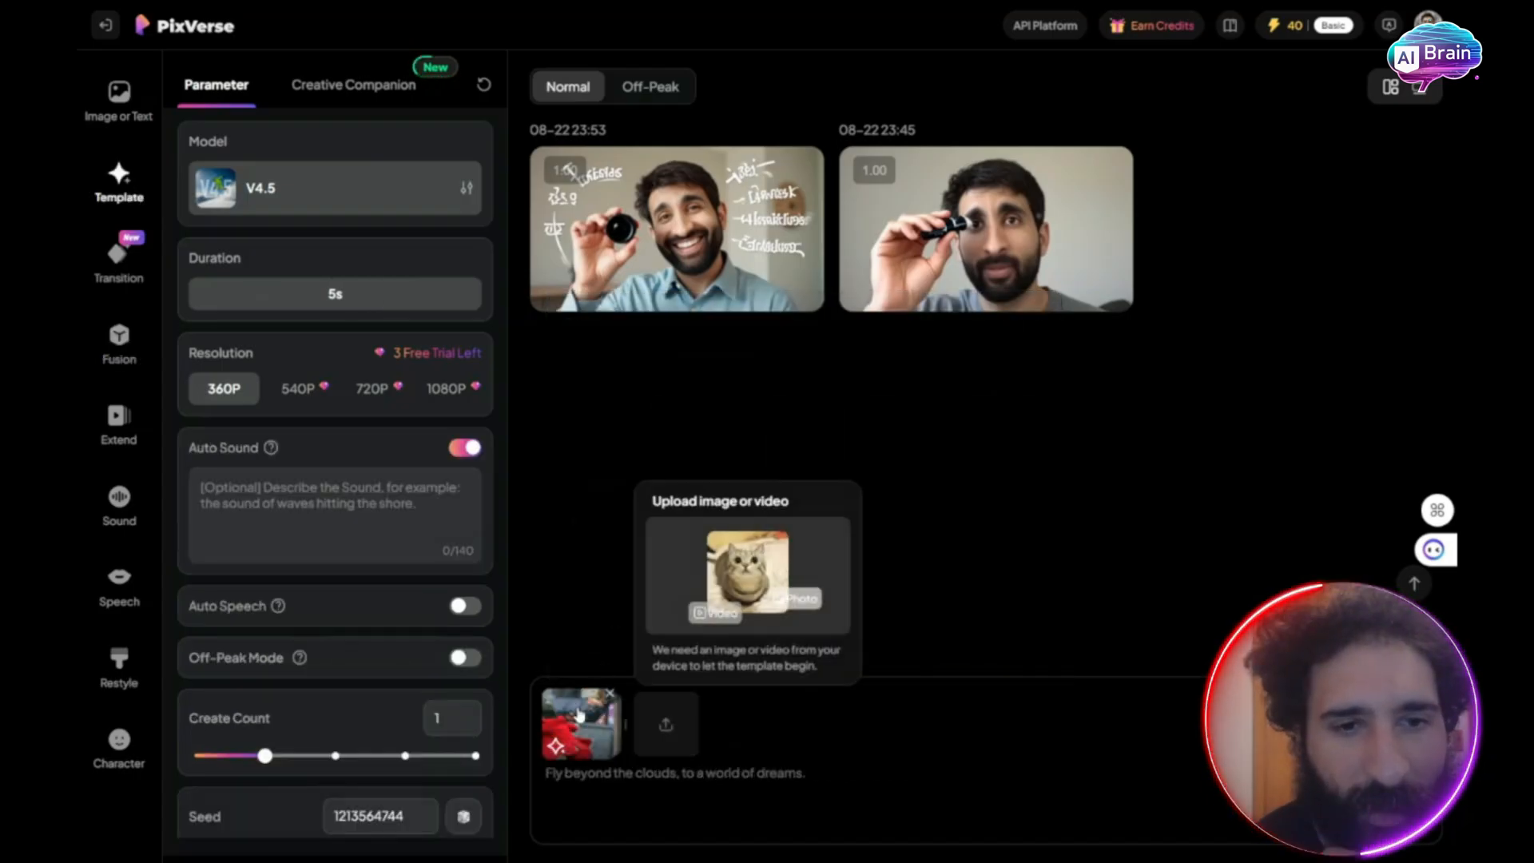
Step: Remove the cloud-flying template and scroll through the Trending template gallery
click(610, 694)
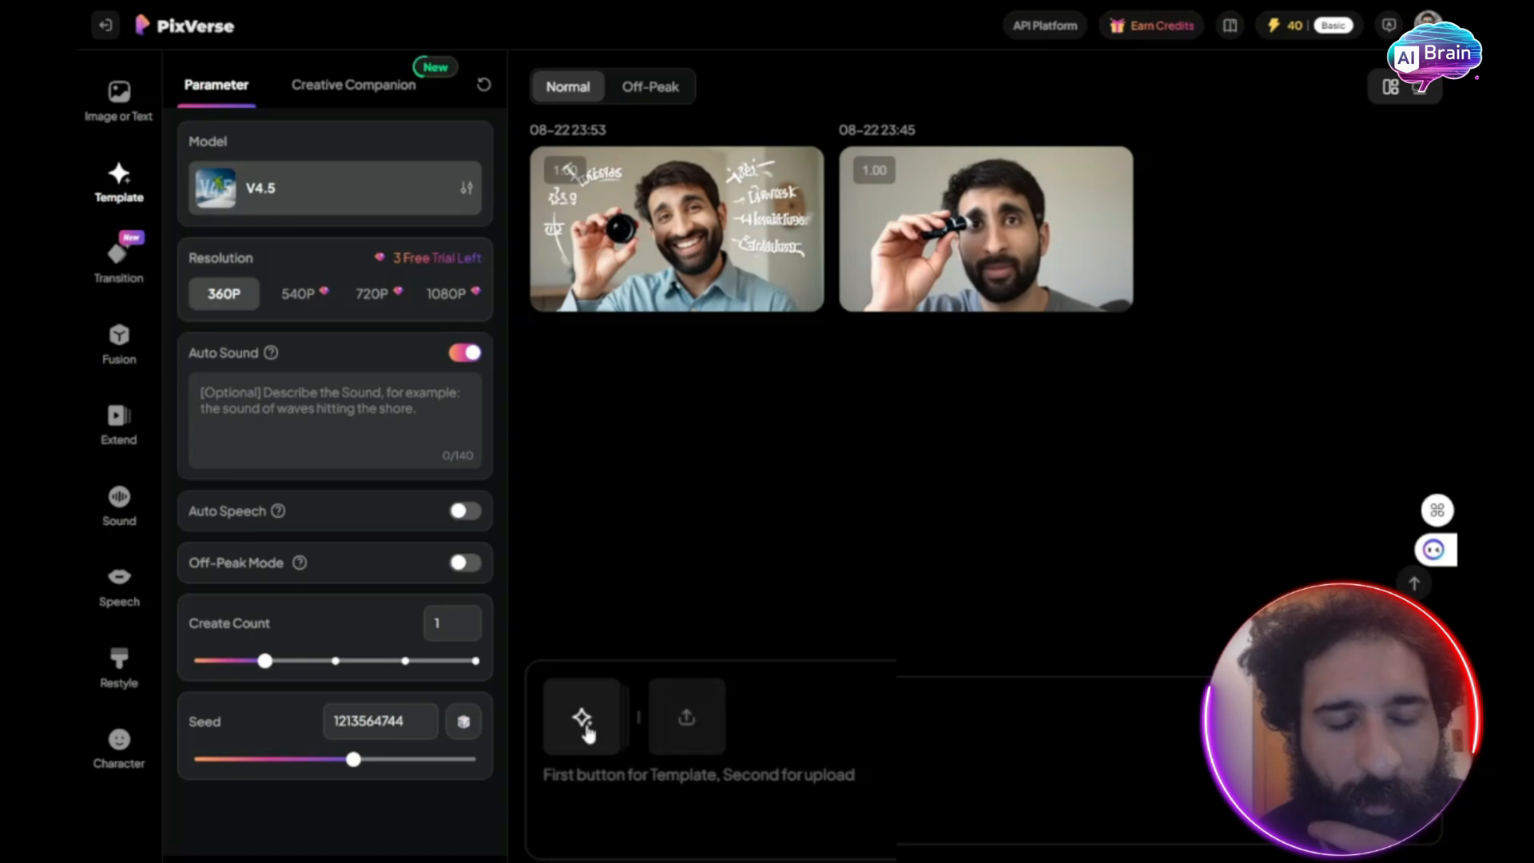
click(582, 715)
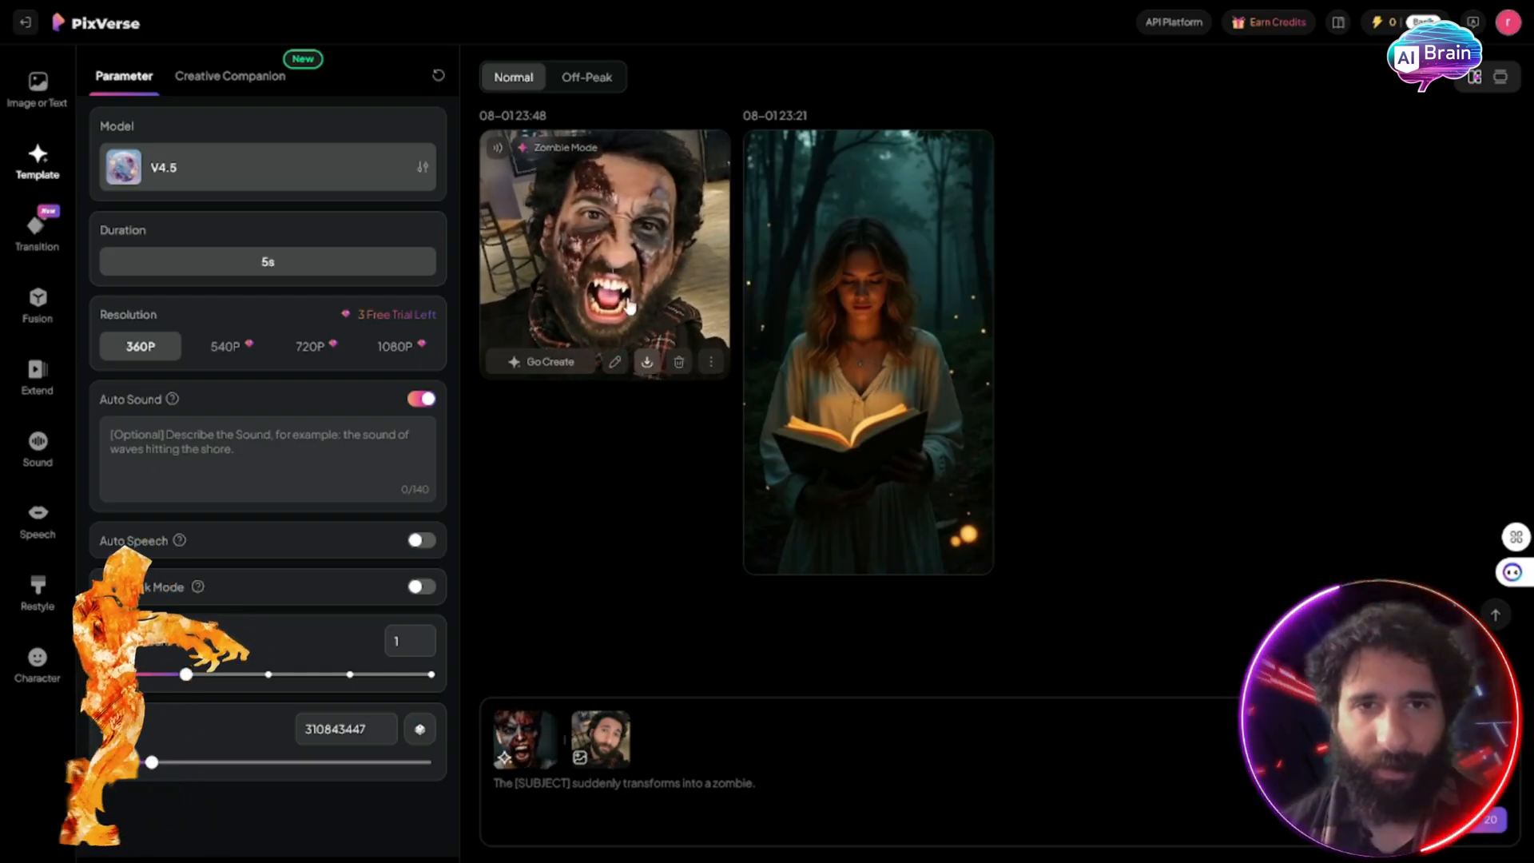
click(36, 376)
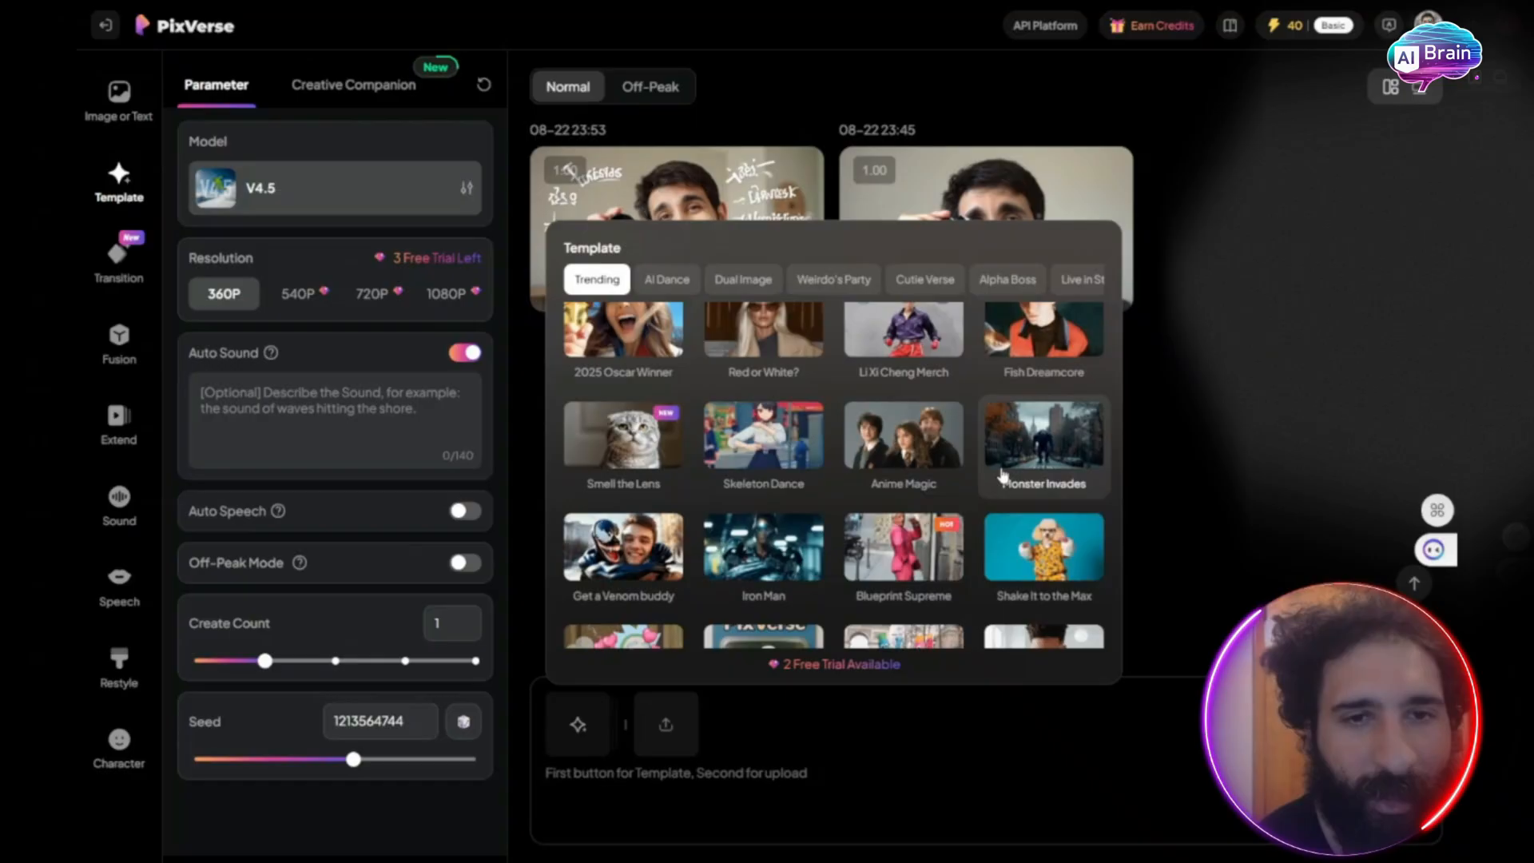
scroll(down, 3)
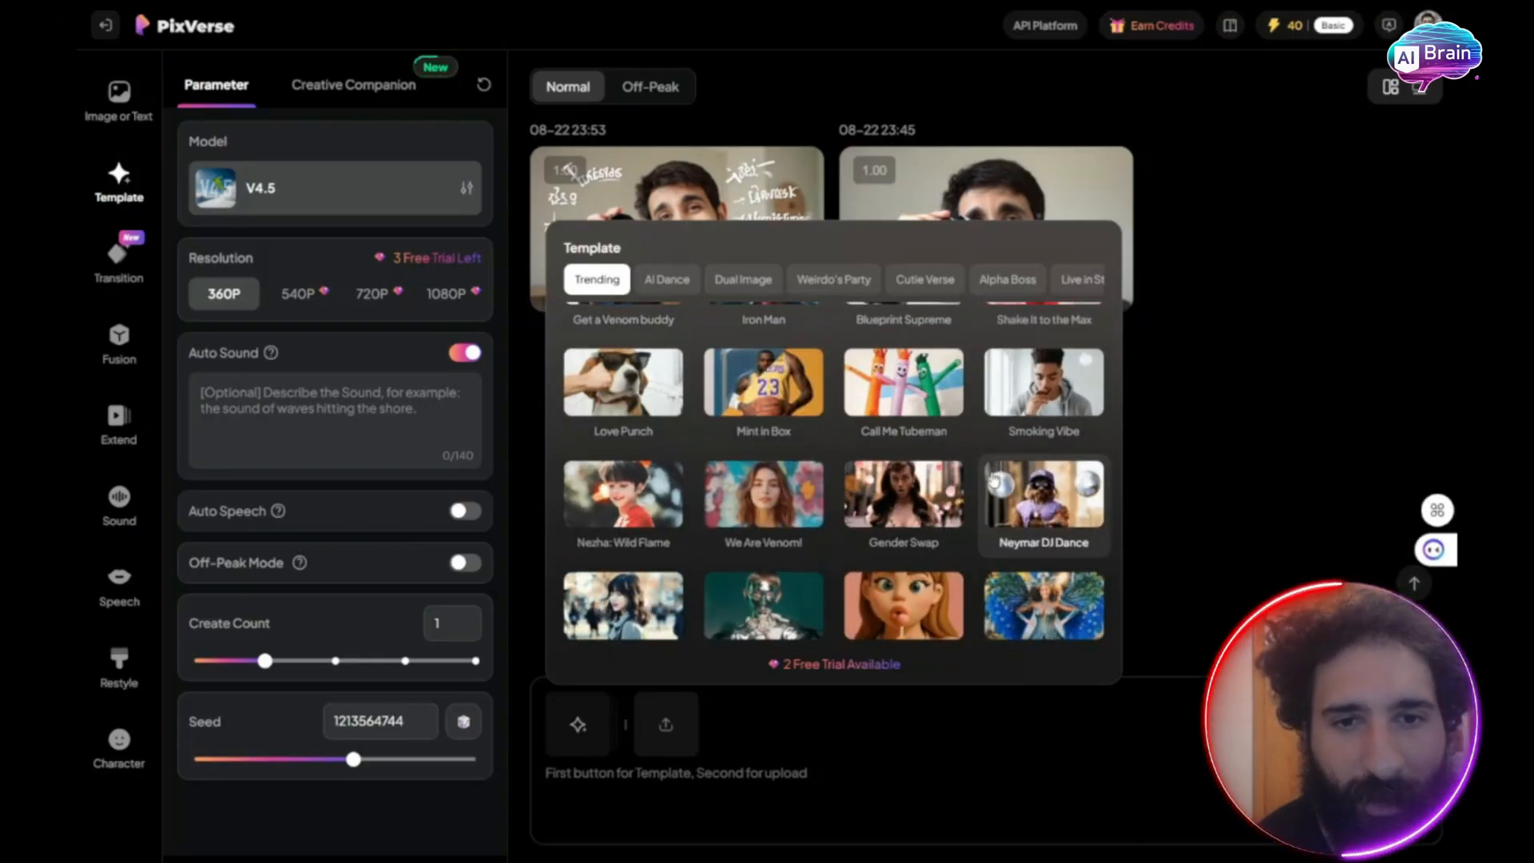